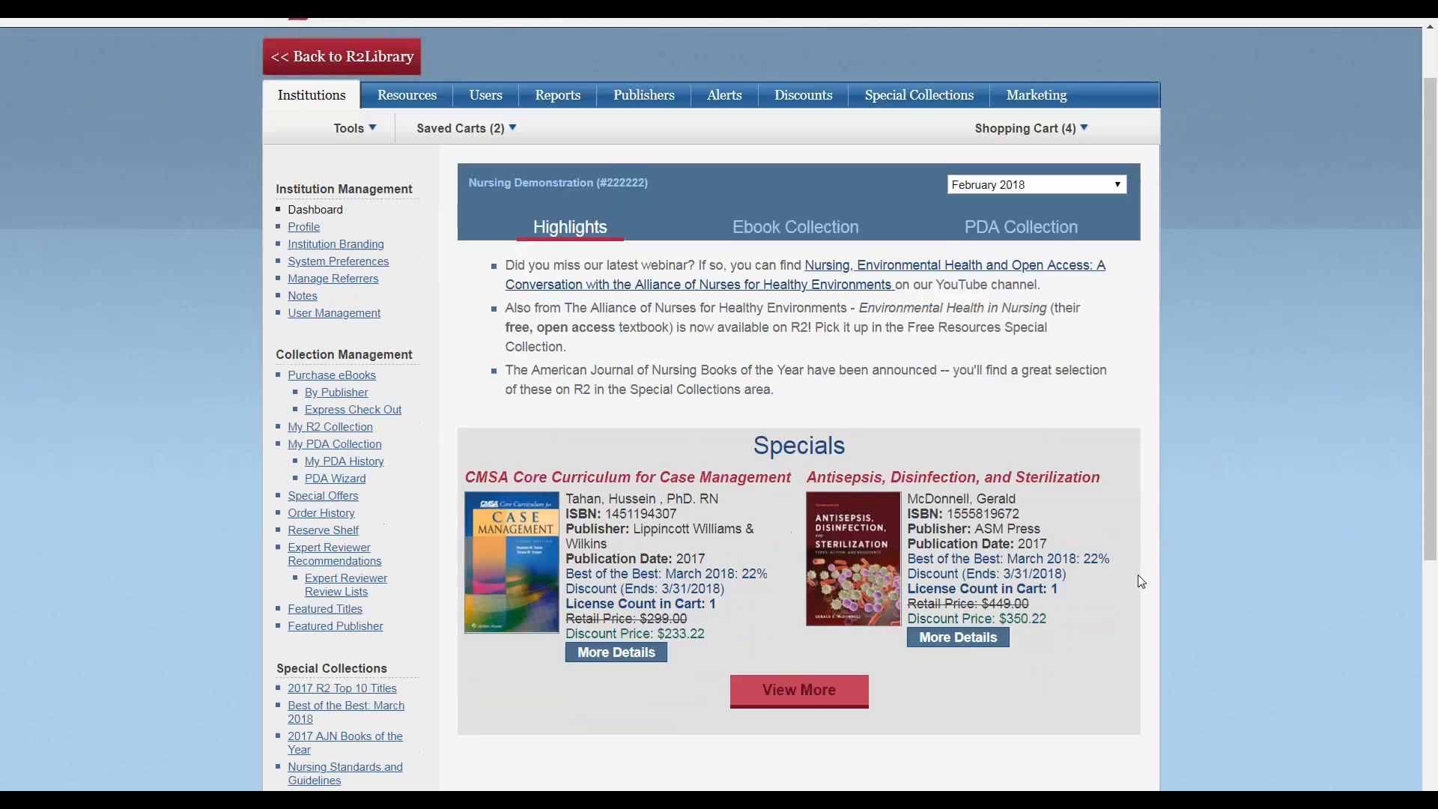
- Show the Application Usage Report with the period set to the last 12 months and review it
scroll(down, 3)
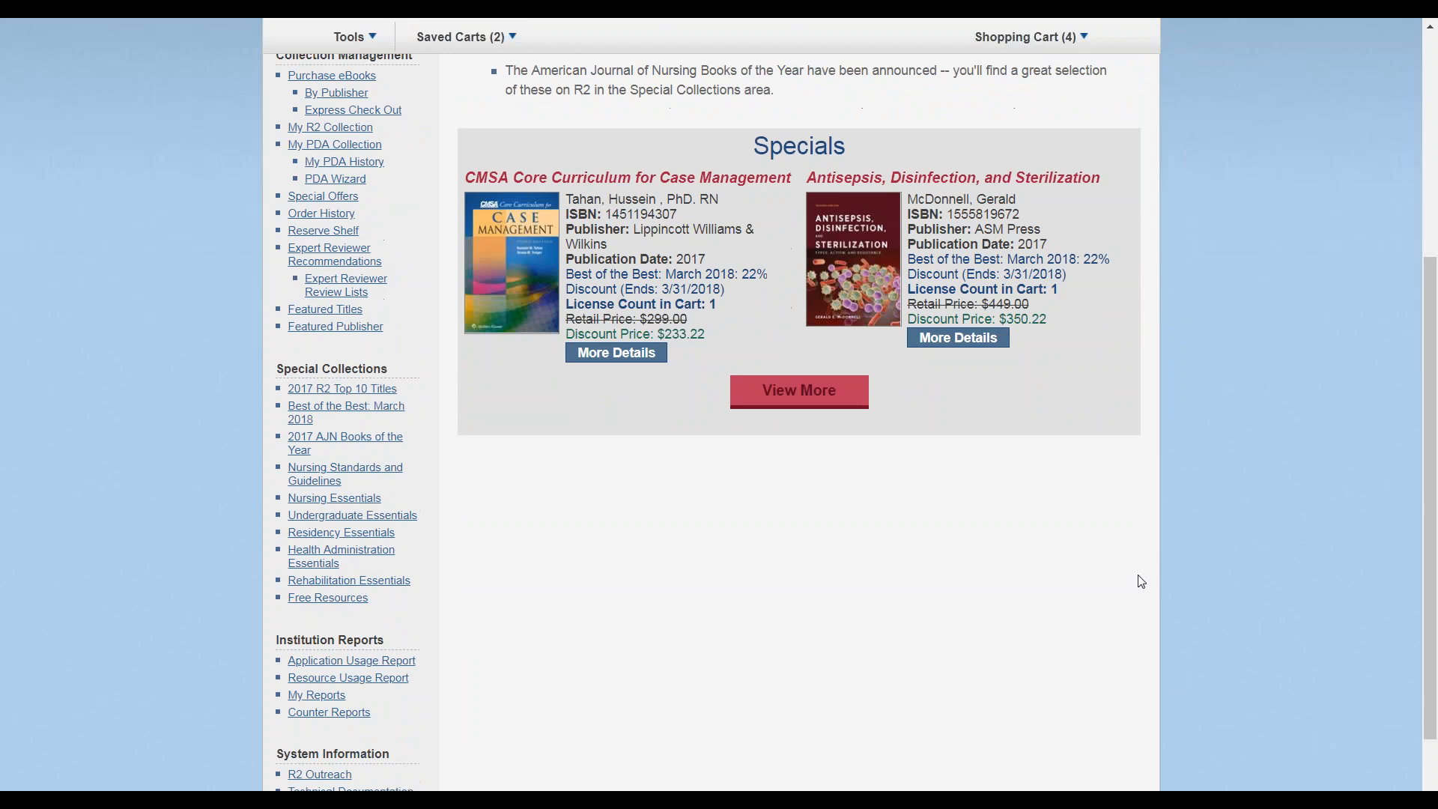
scroll(down, 3)
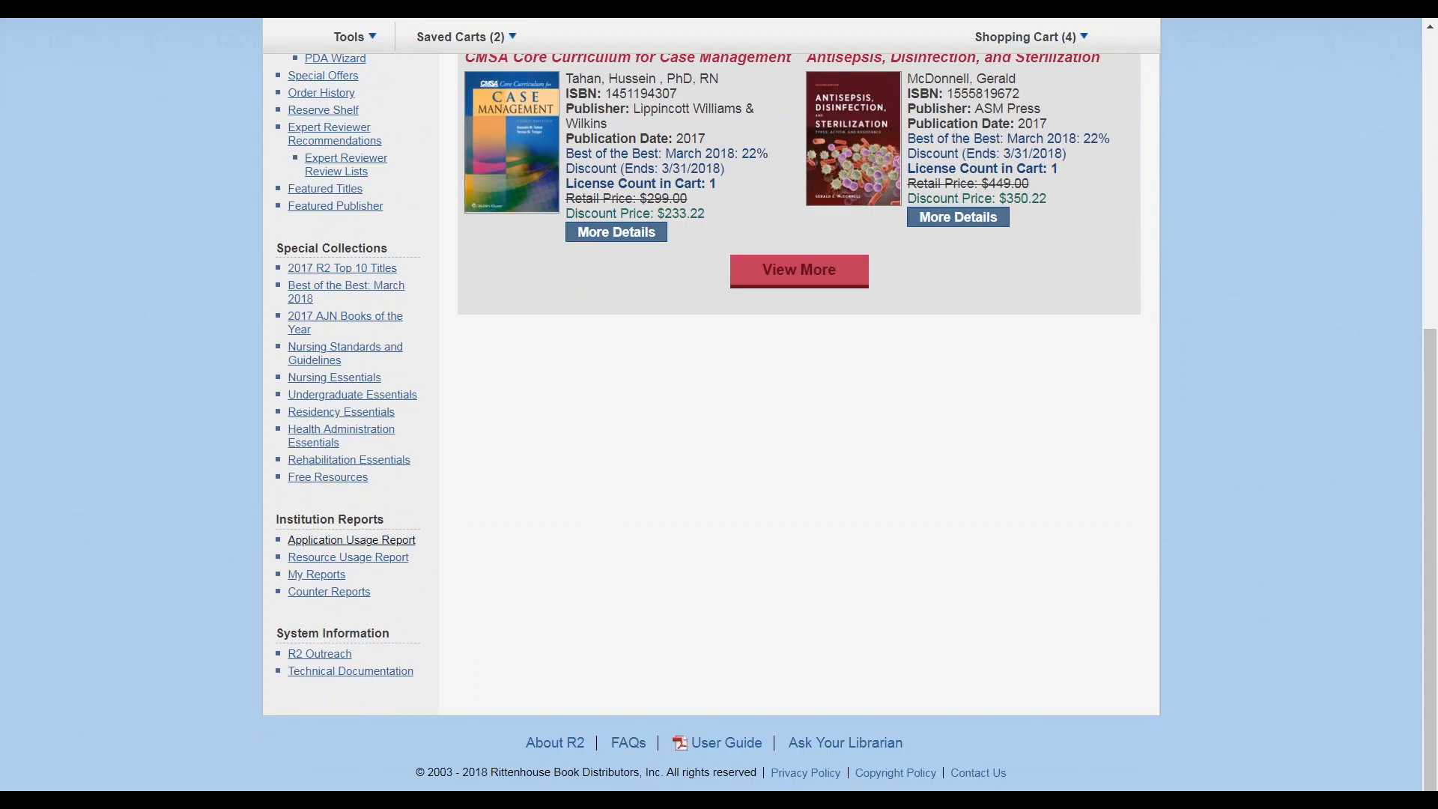
click(350, 539)
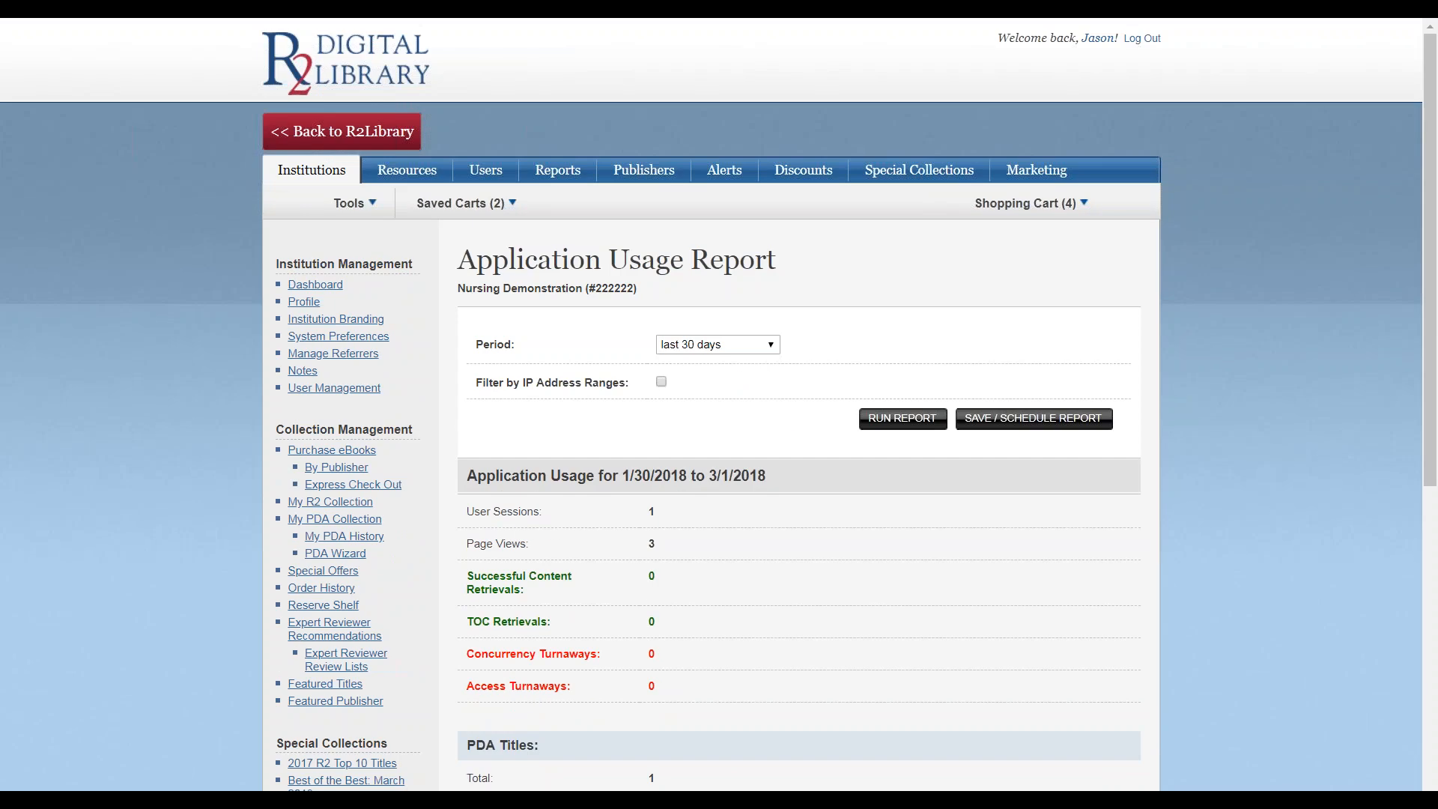
click(716, 345)
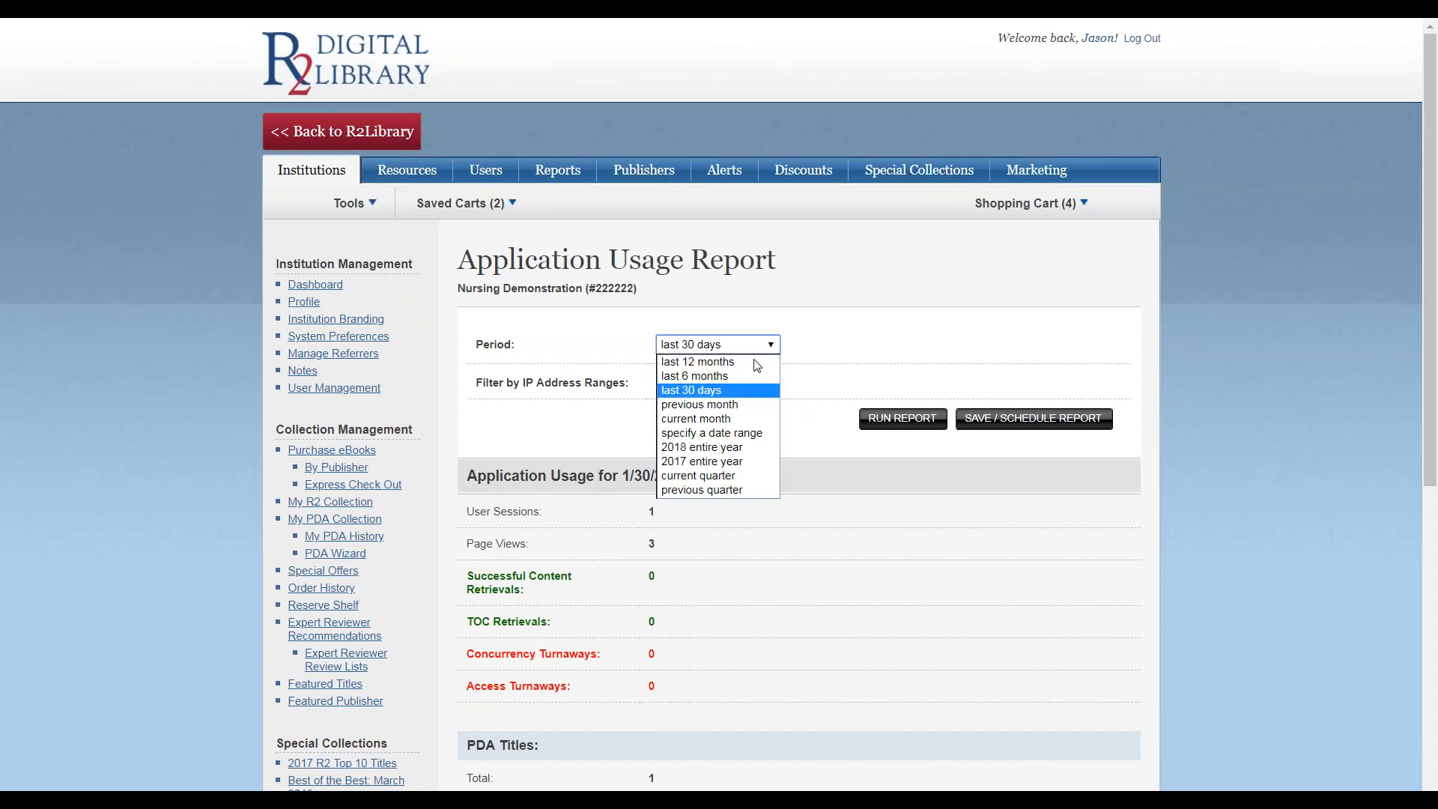
click(697, 361)
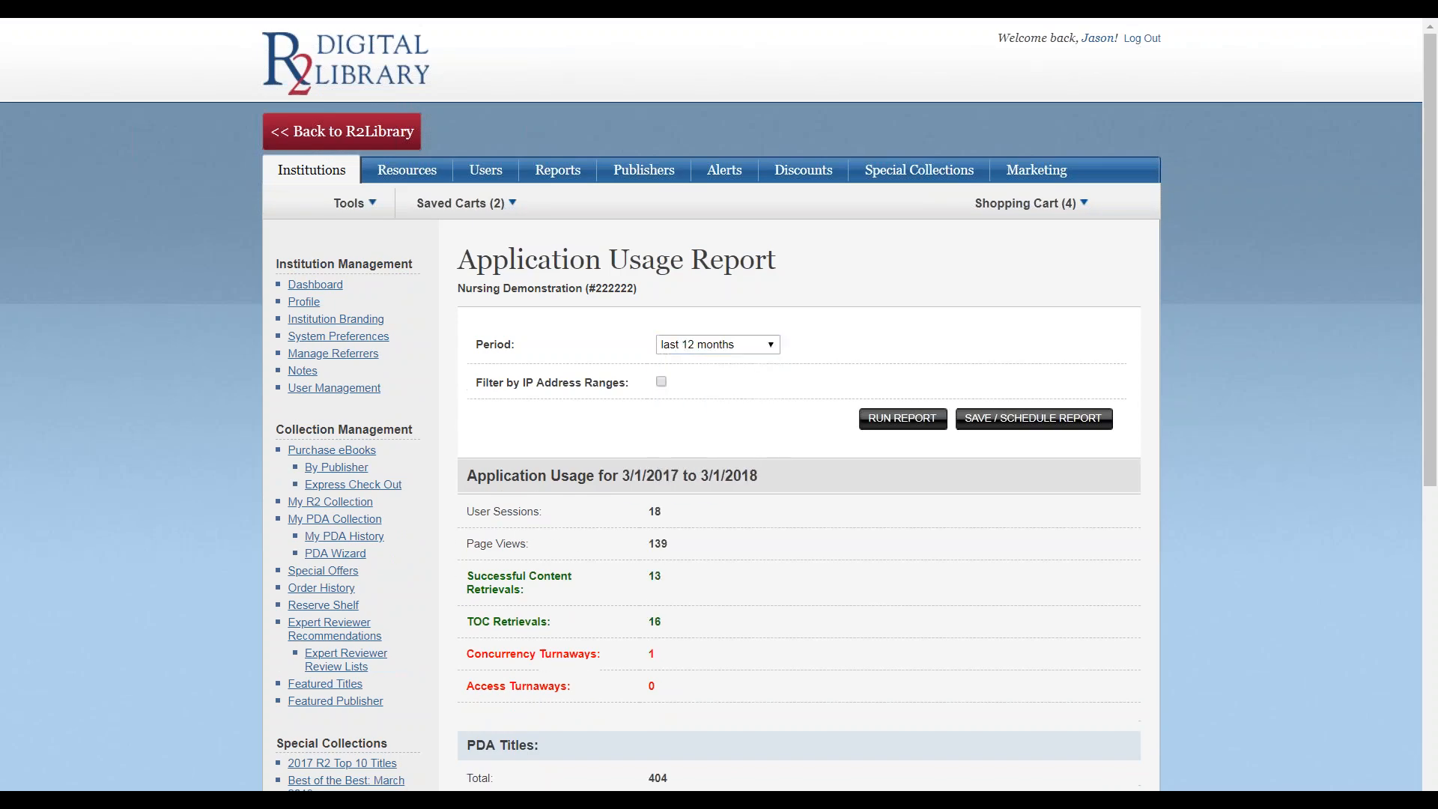
mouse_move(872, 525)
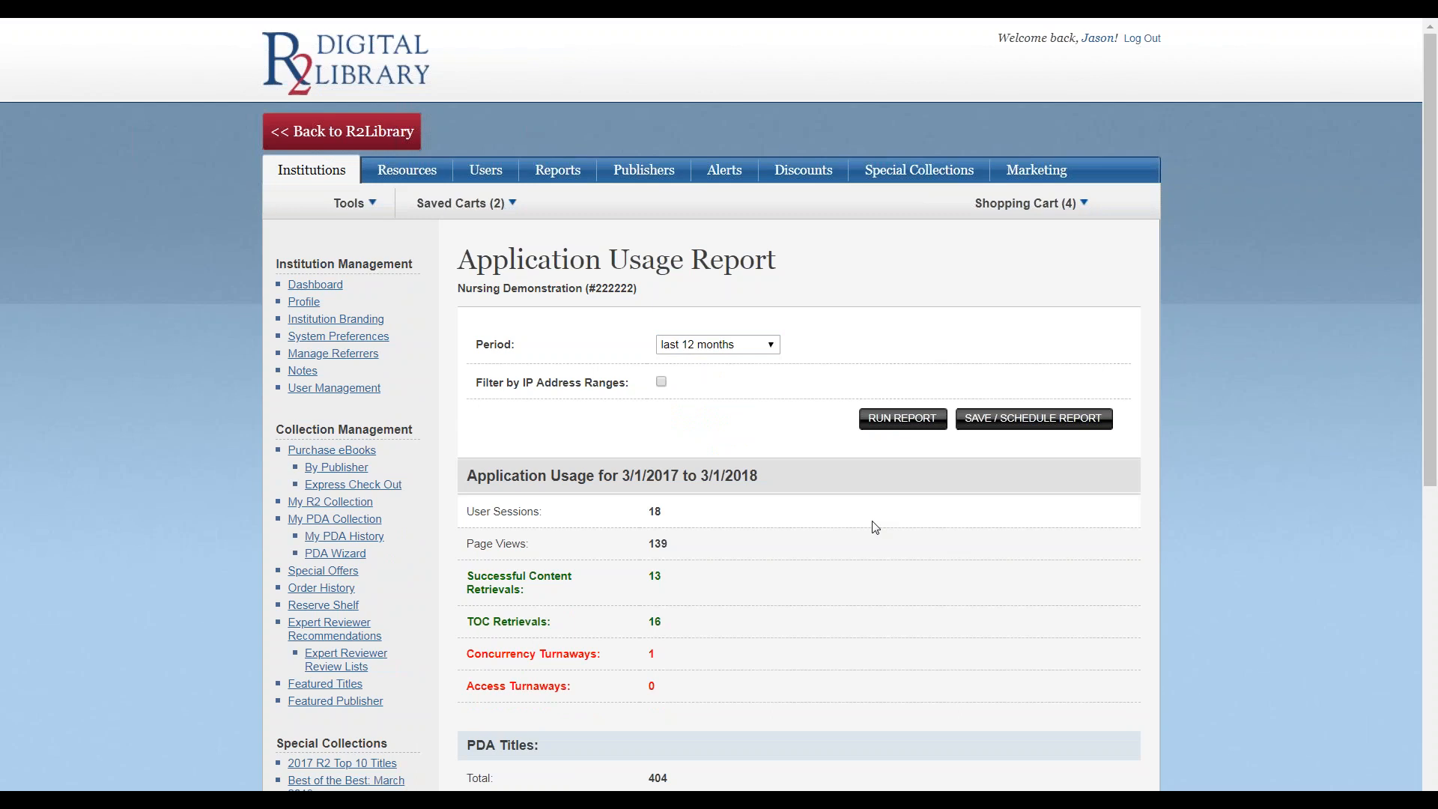
scroll(down, 3)
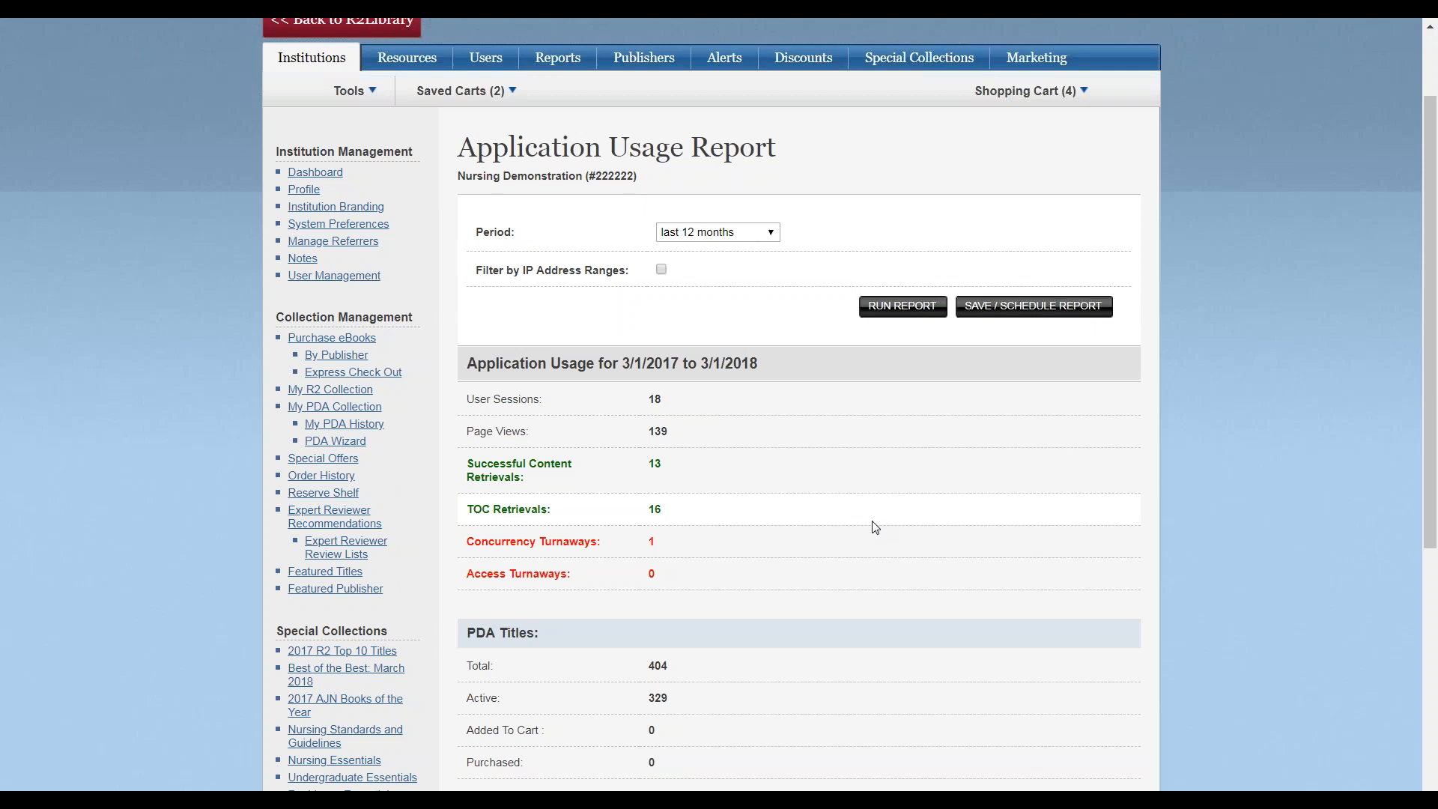
scroll(down, 3)
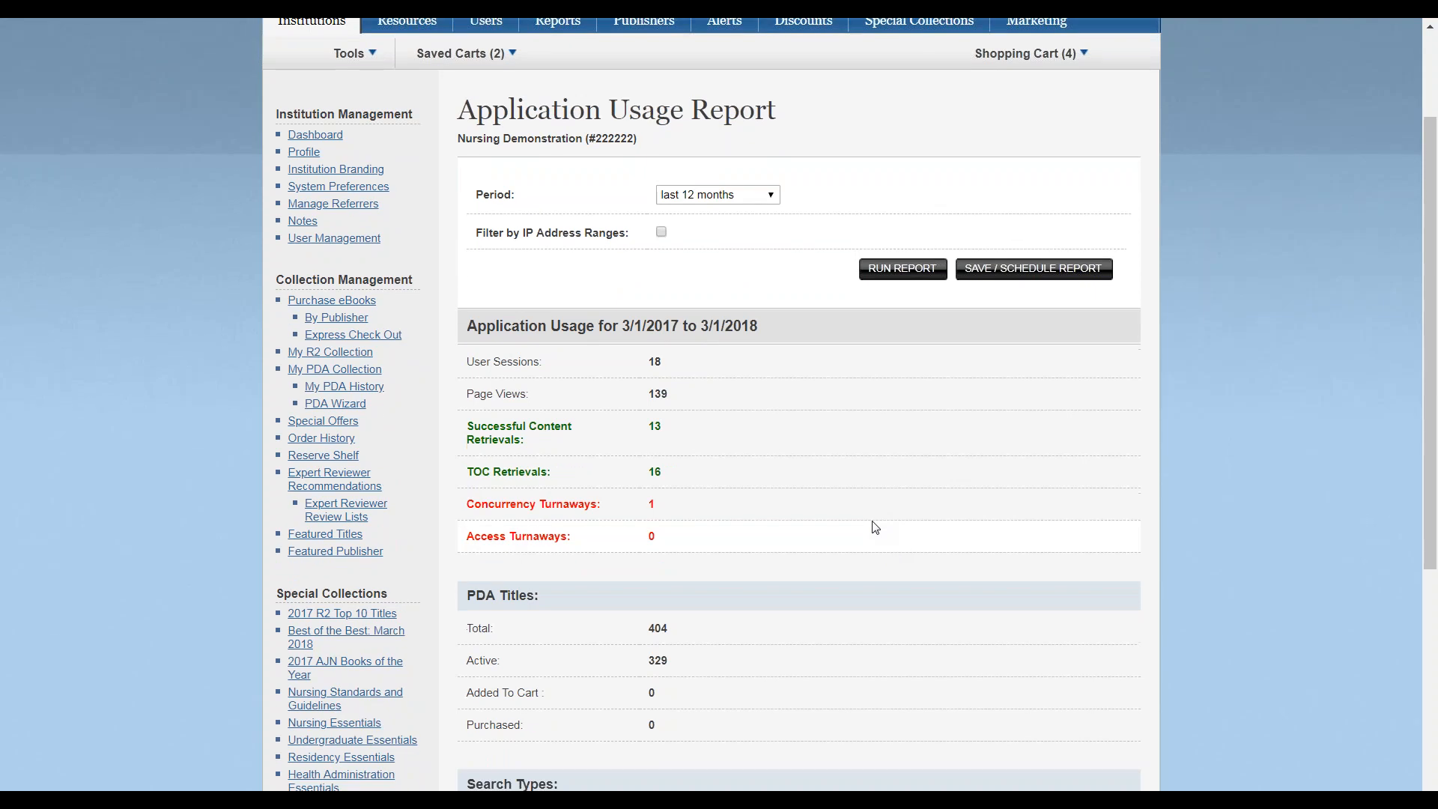
mouse_move(725, 525)
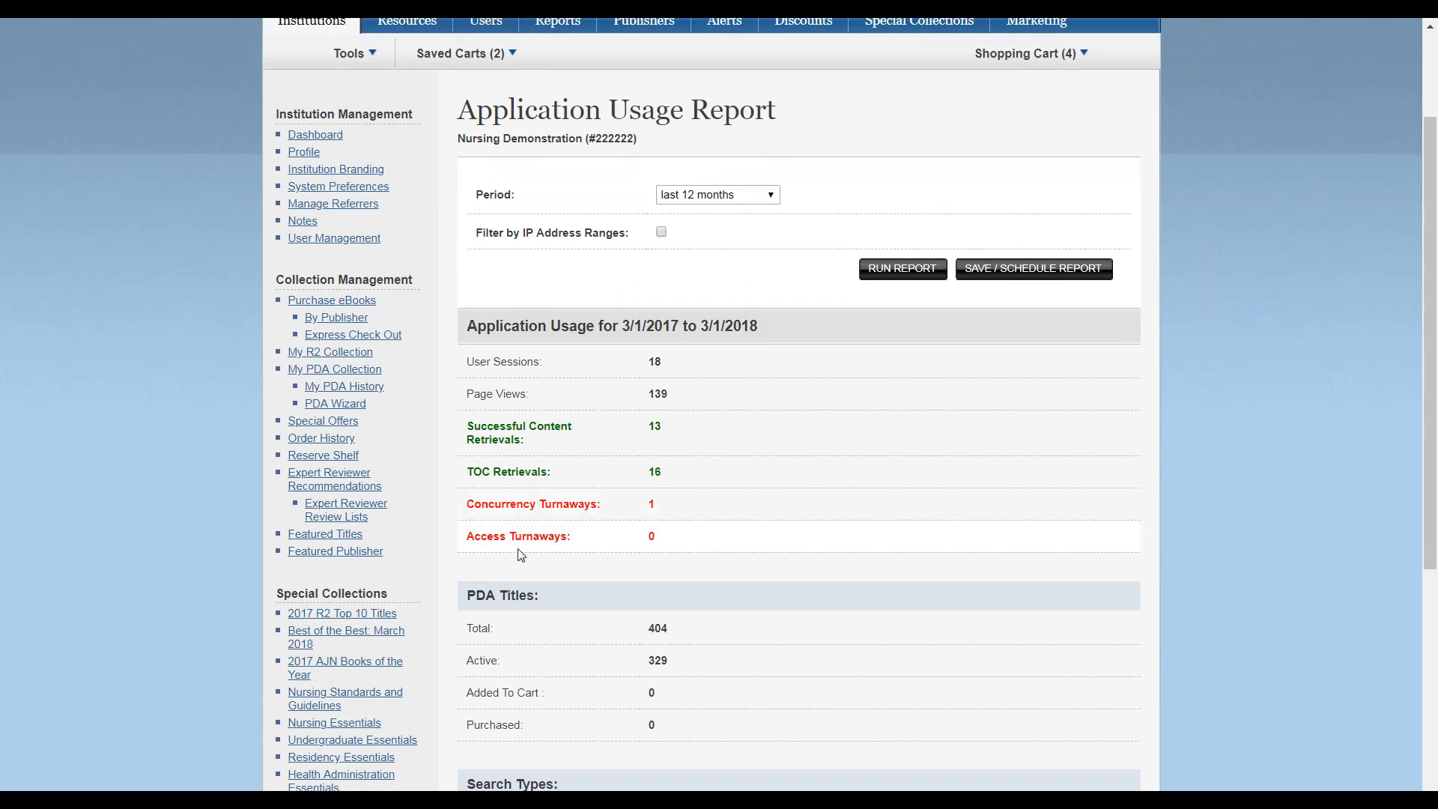
scroll(down, 3)
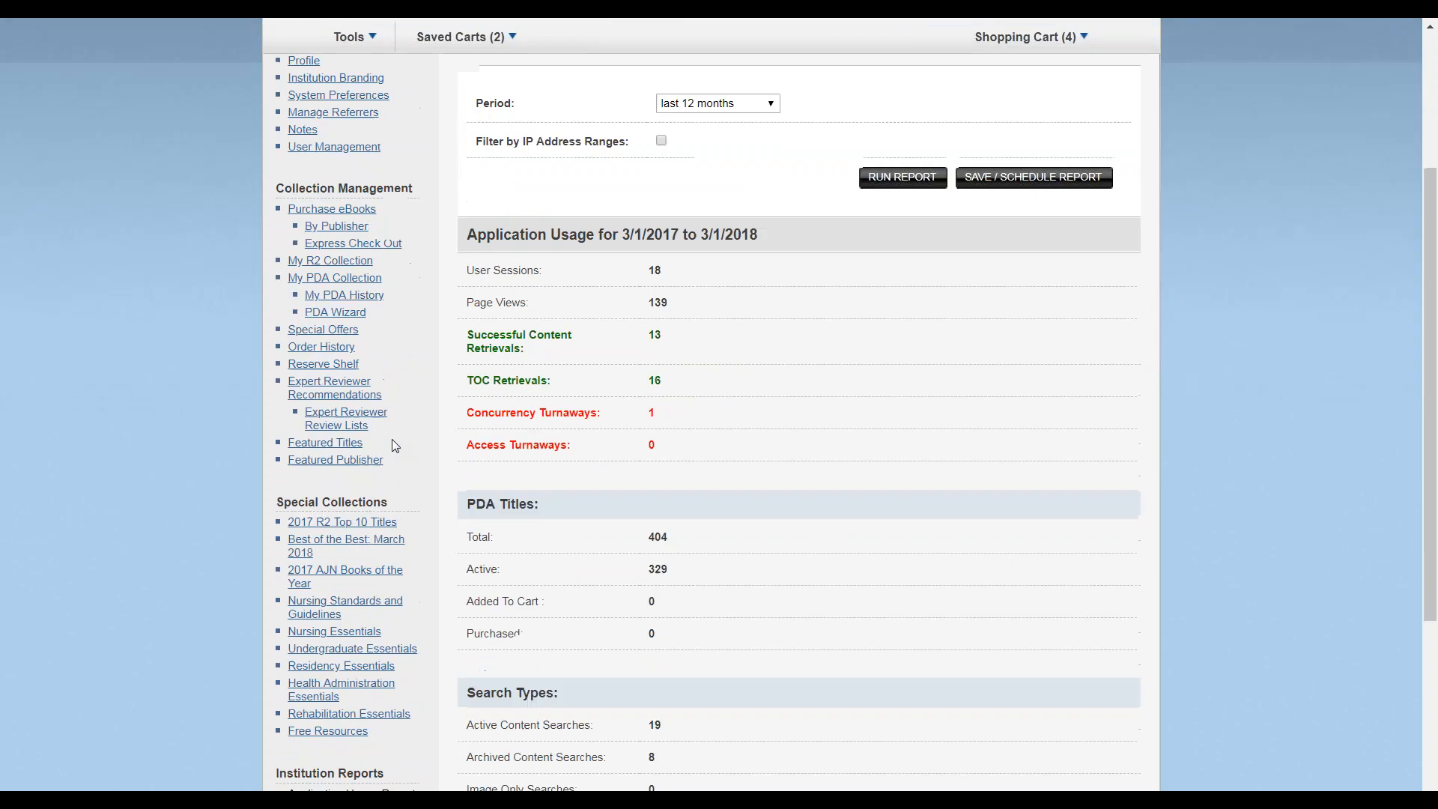
scroll(down, 3)
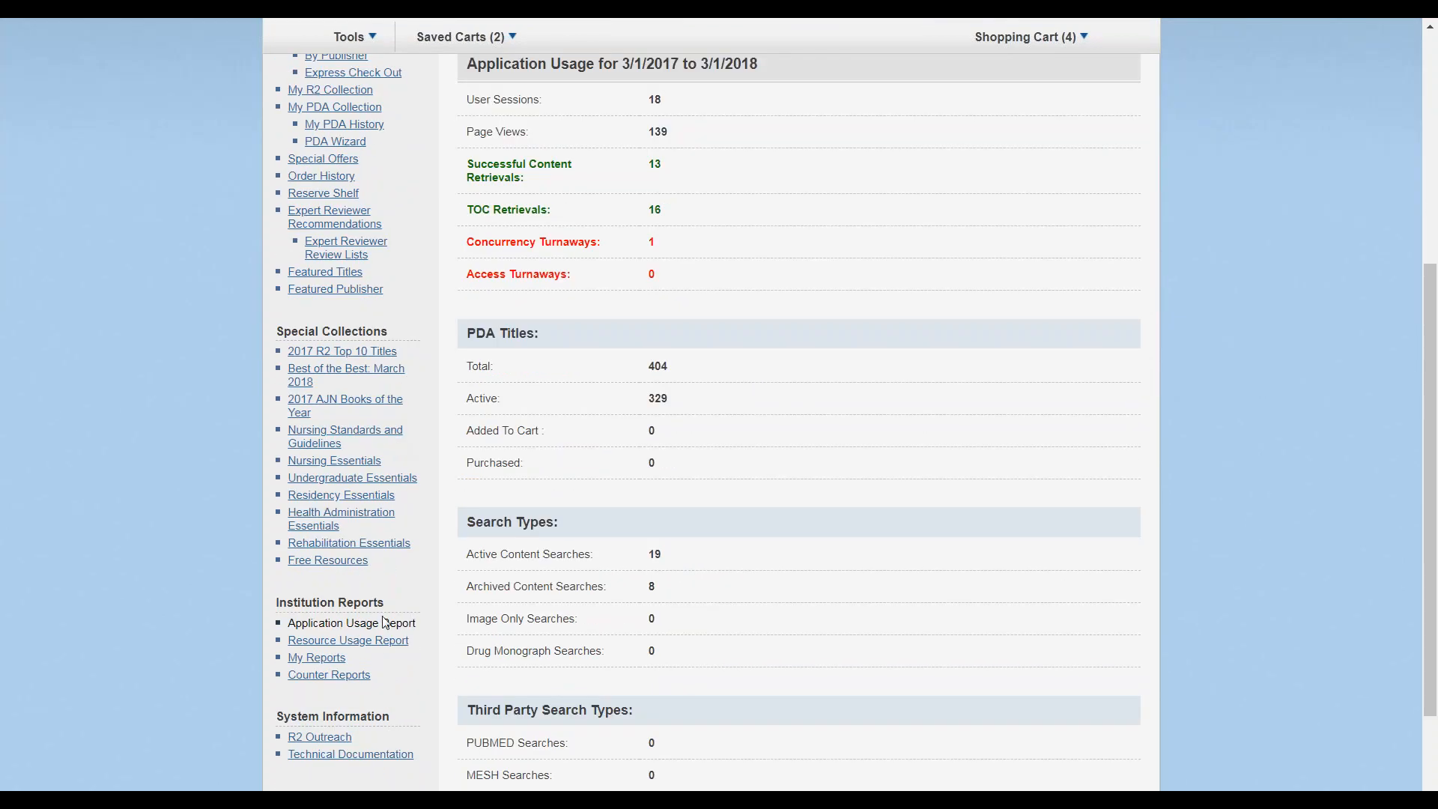
- Run the Resource Usage Report filtered to the Nursing practice area, listing 328 resources
click(348, 640)
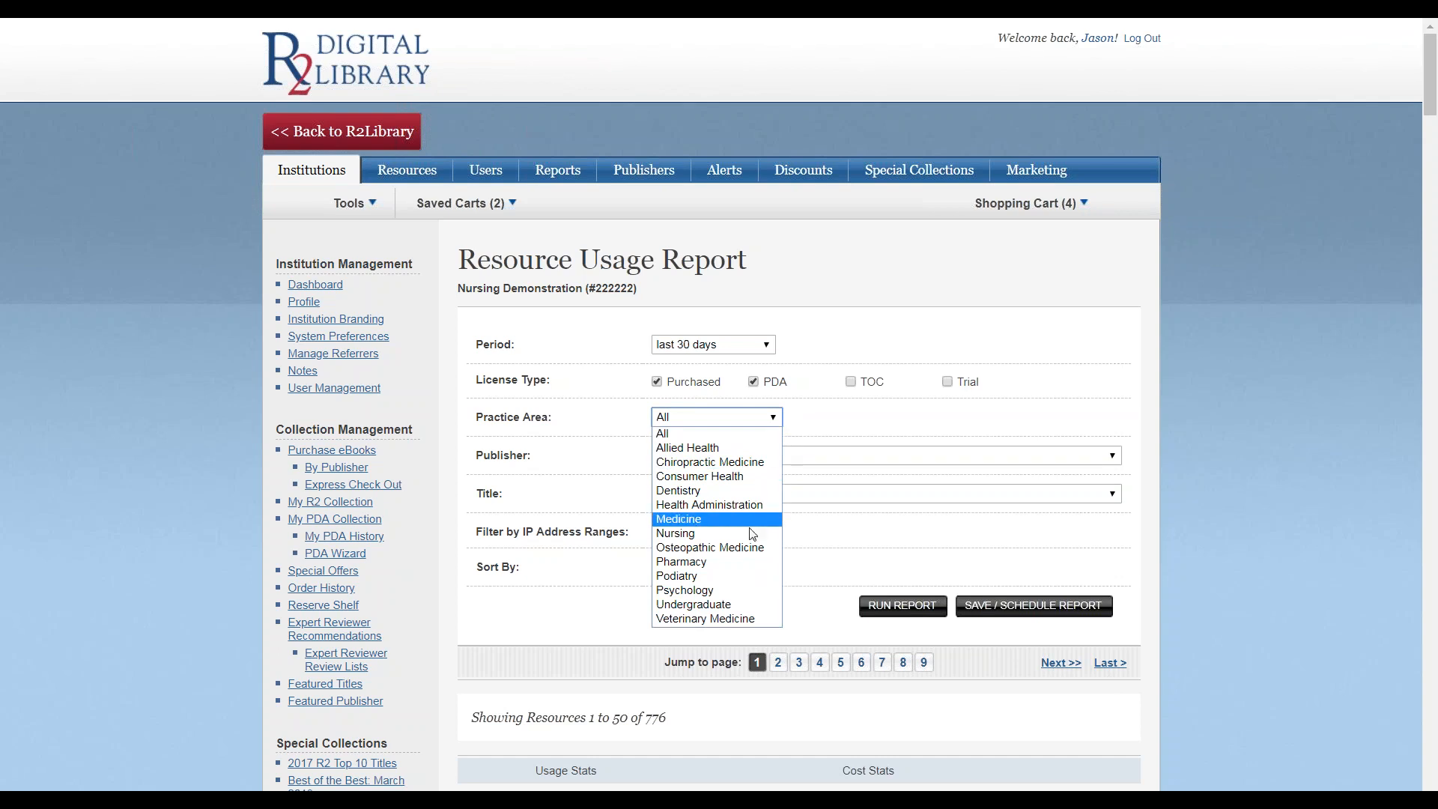
click(676, 533)
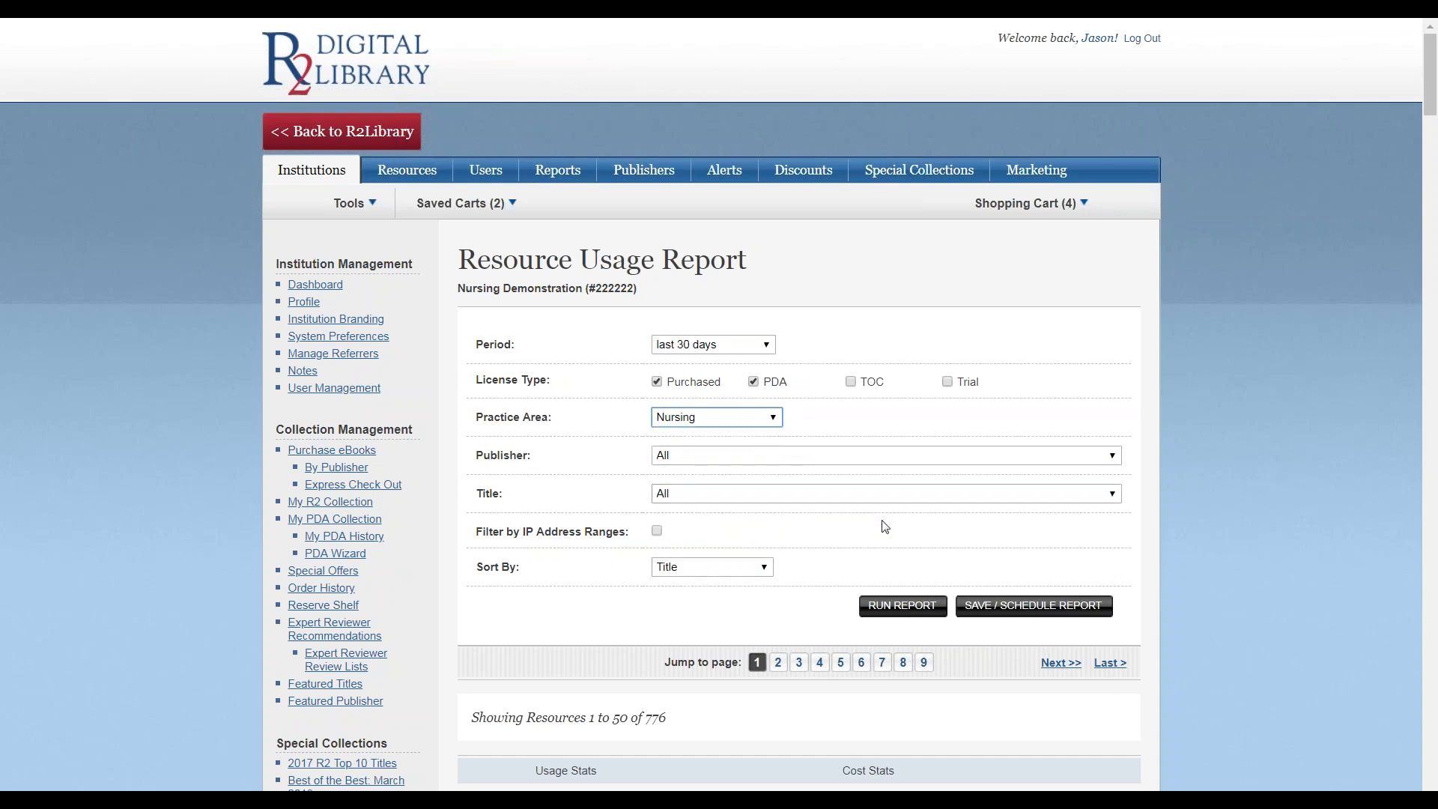
mouse_move(902, 605)
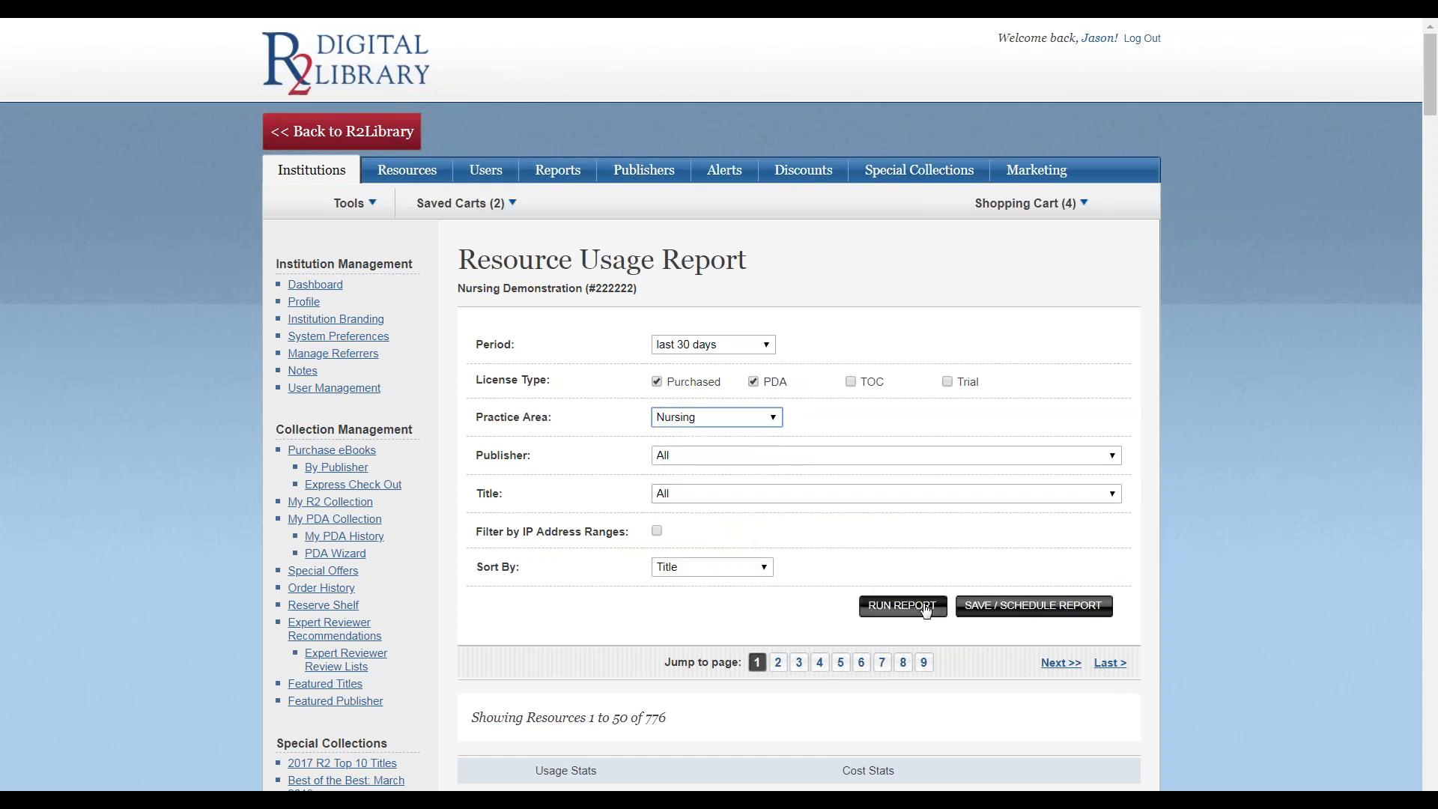
click(902, 604)
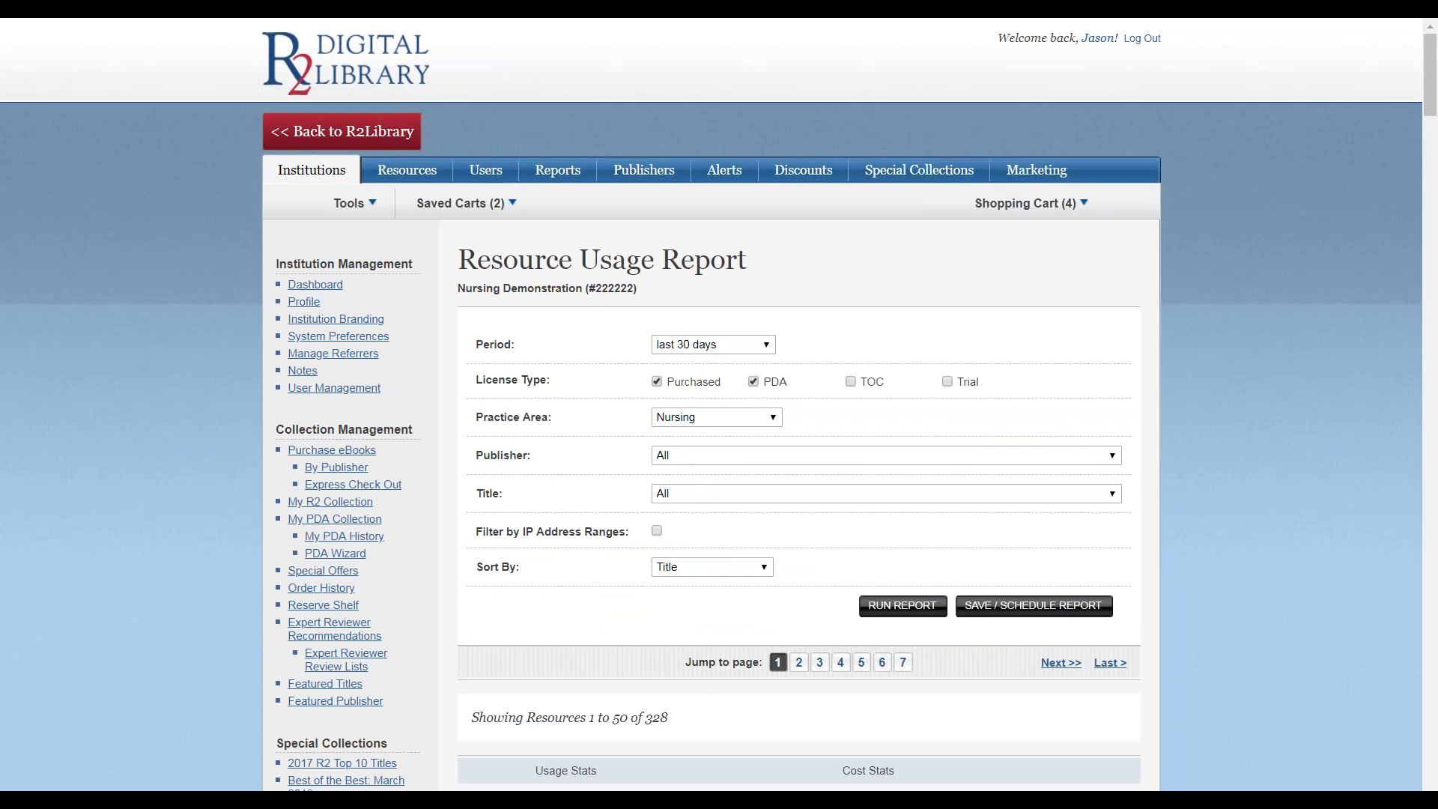
scroll(down, 3)
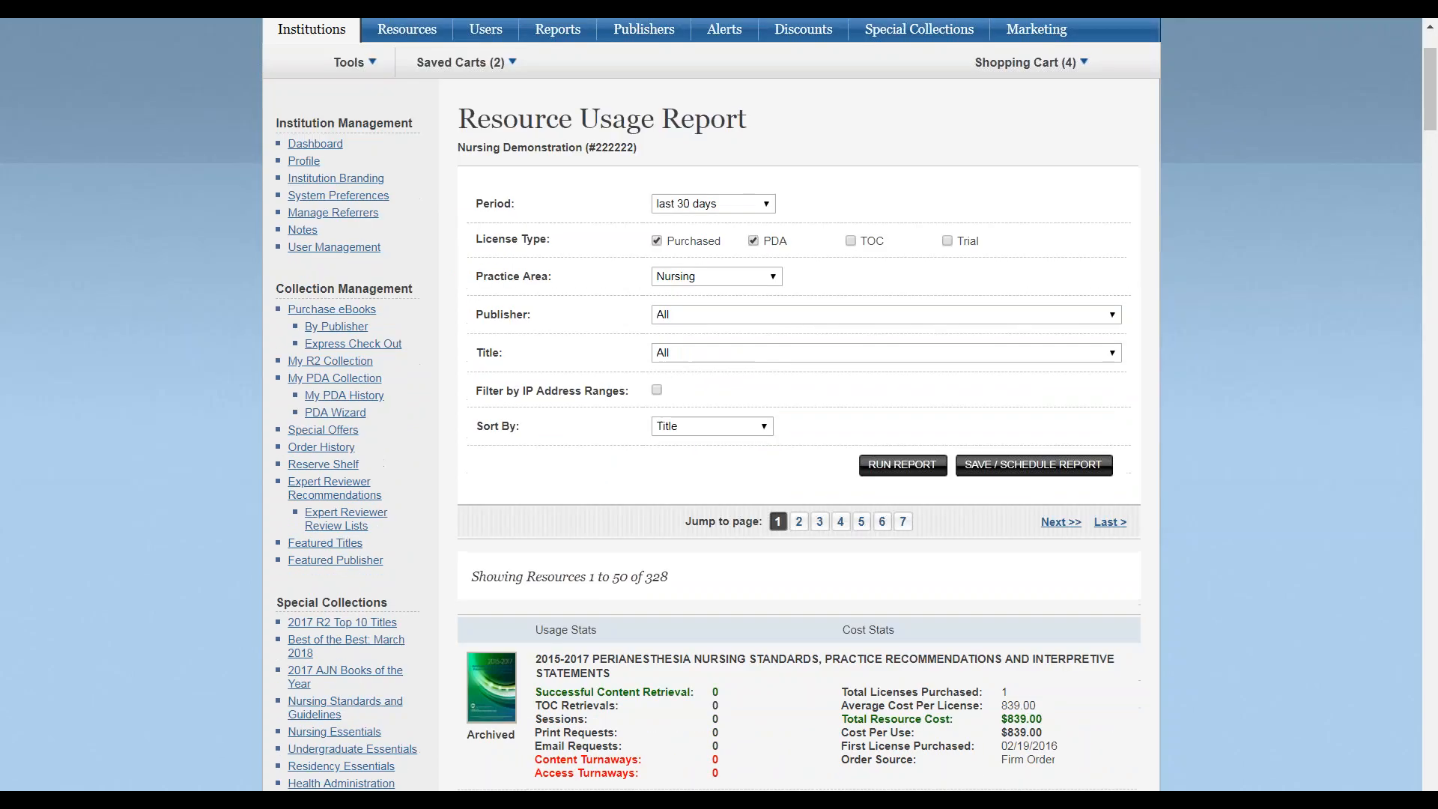
scroll(down, 3)
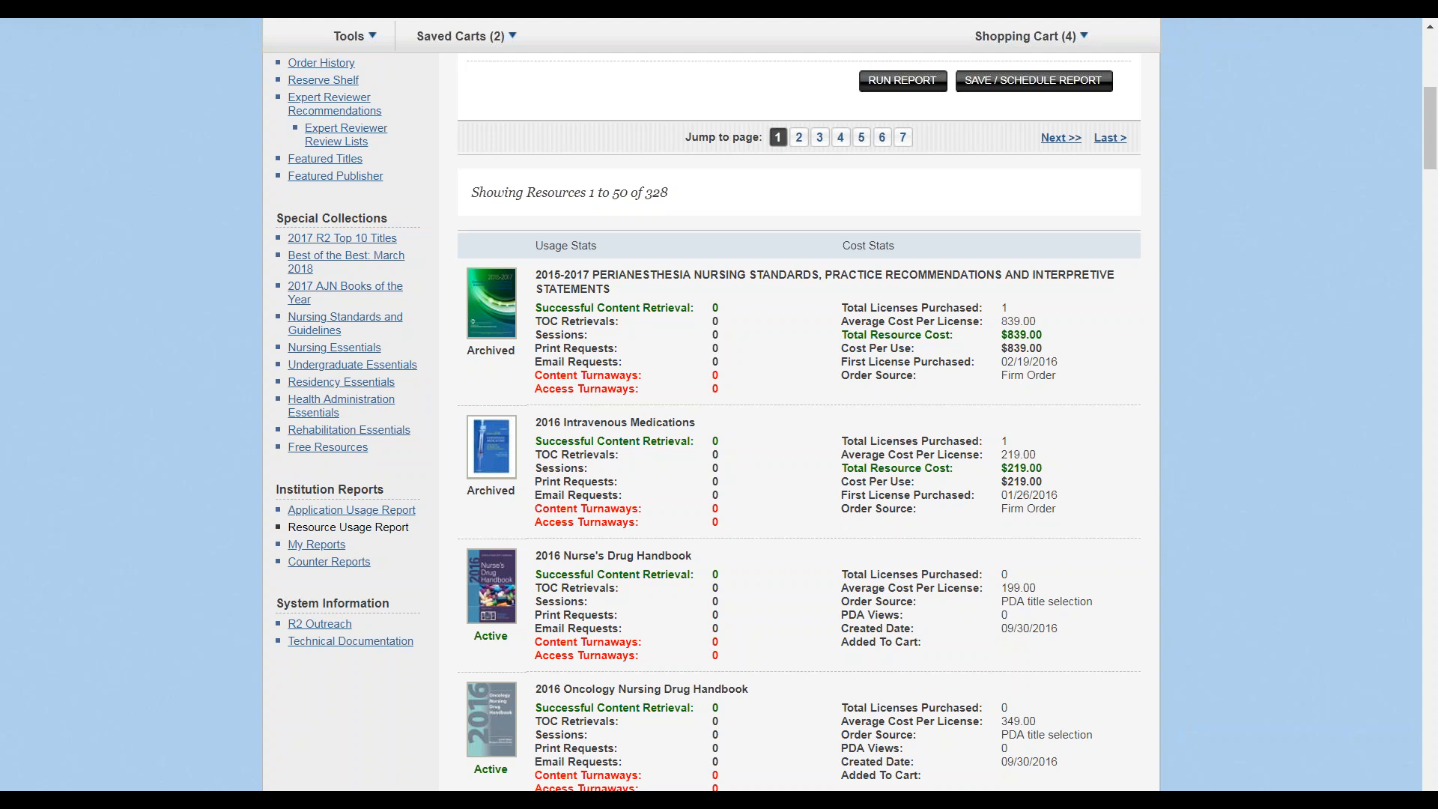
mouse_move(475, 228)
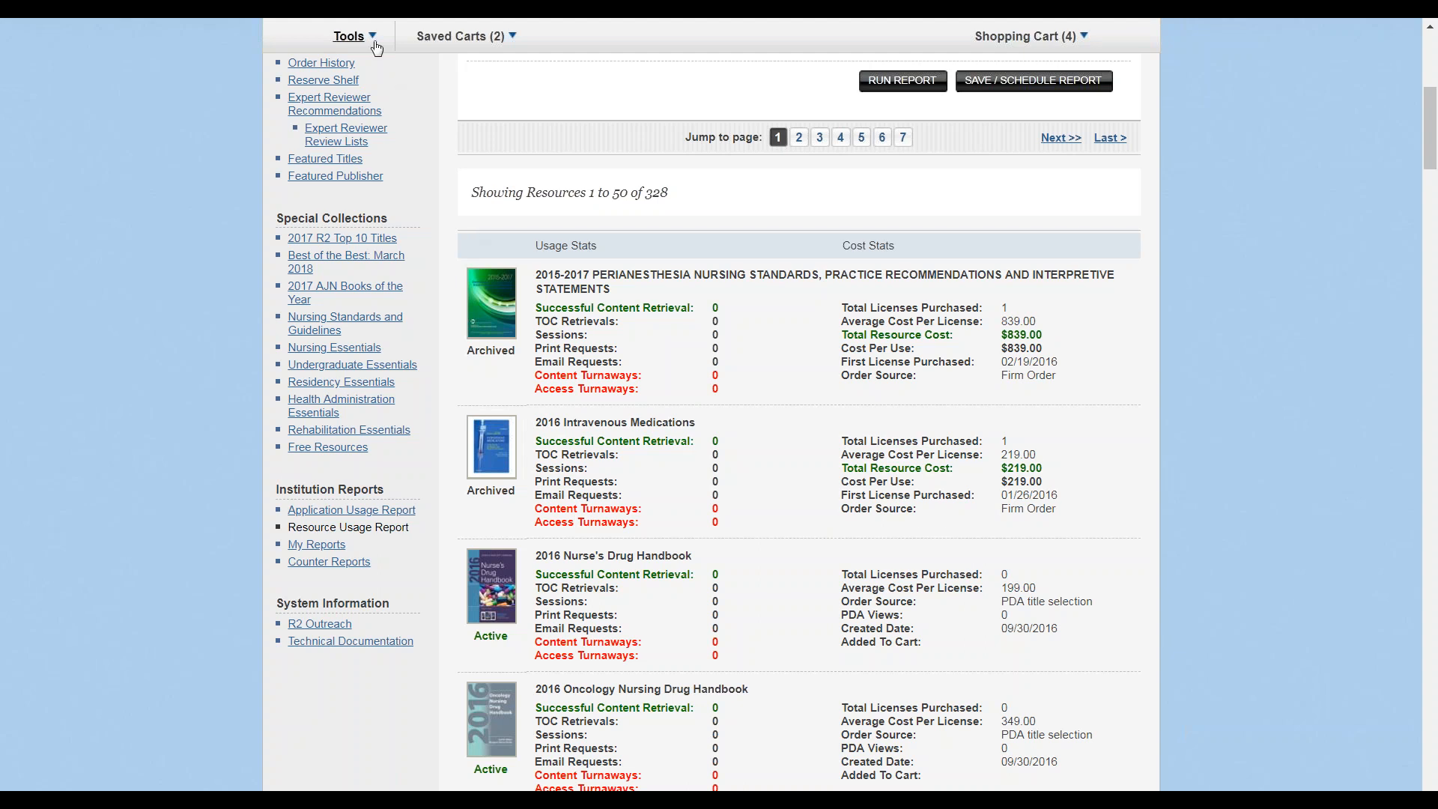
click(349, 36)
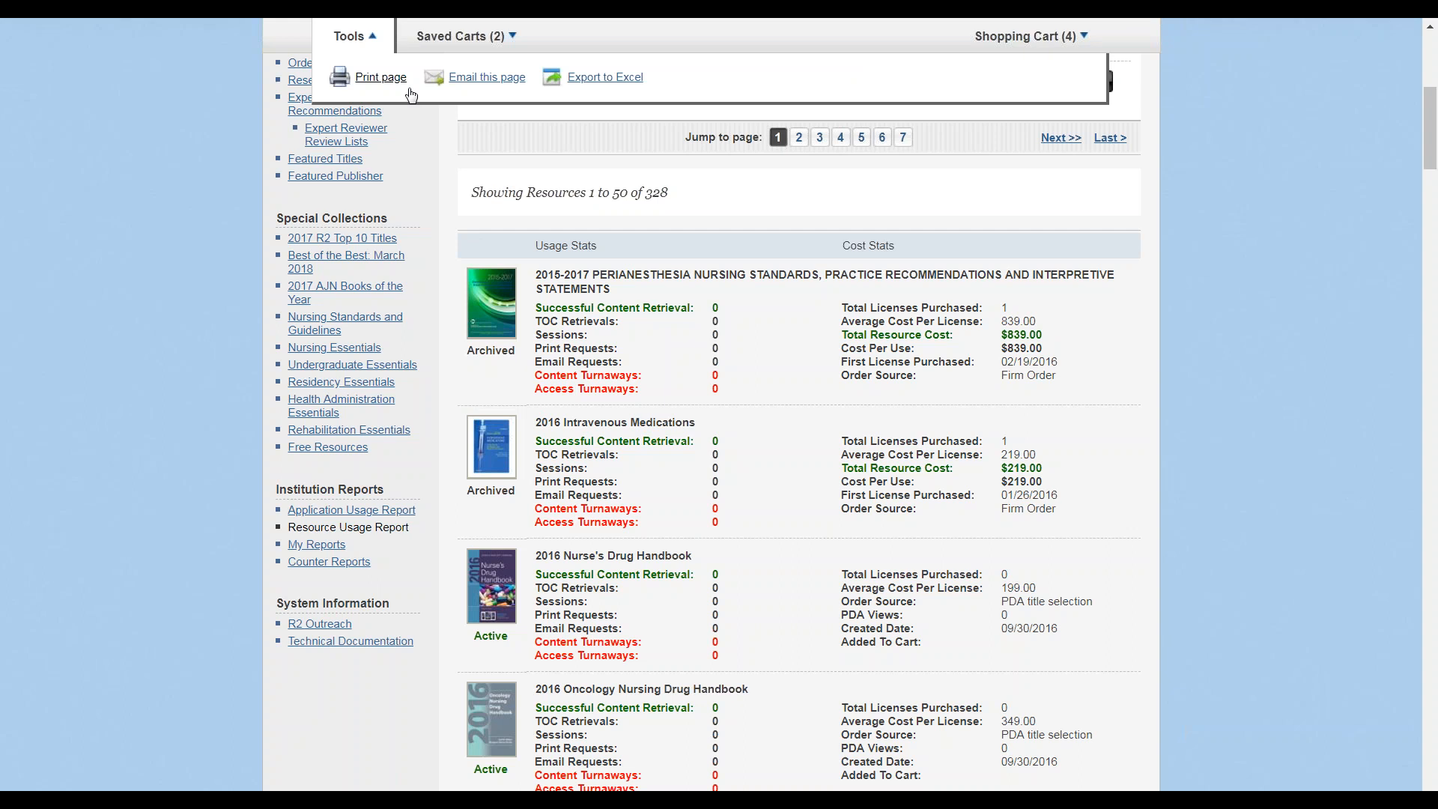
mouse_move(578, 96)
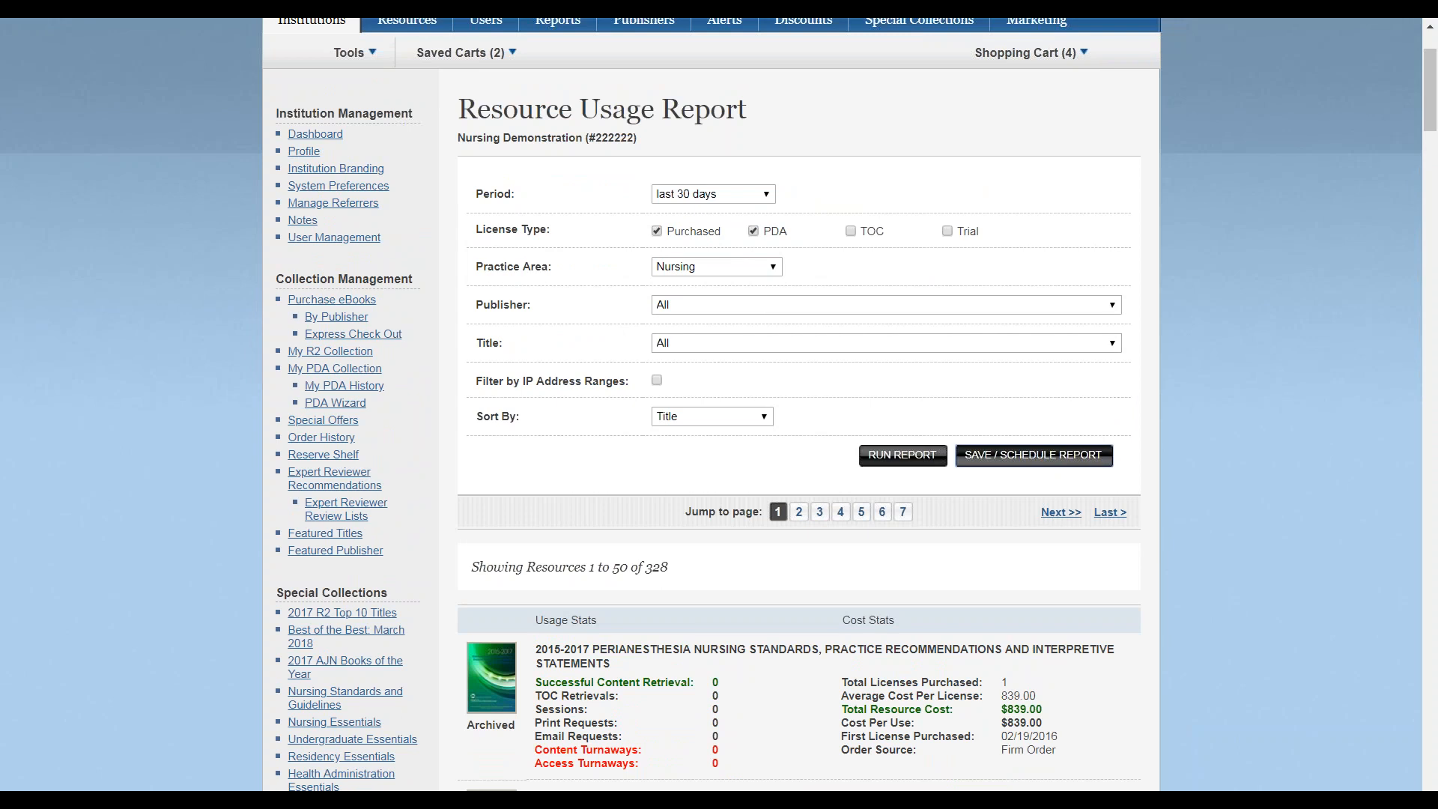
- Schedule the report to be emailed Weekly with the description 'nursing report'
click(1032, 455)
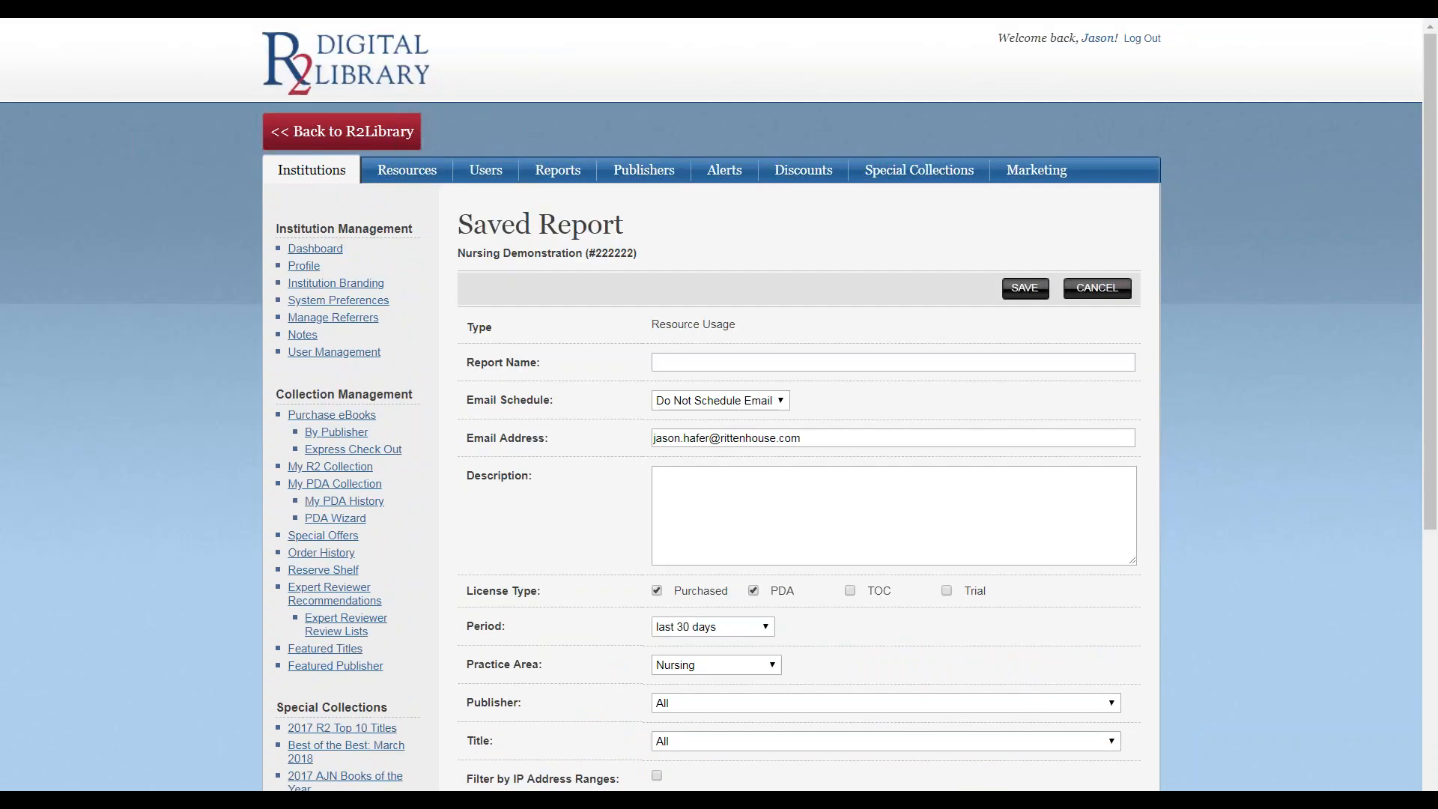
click(719, 400)
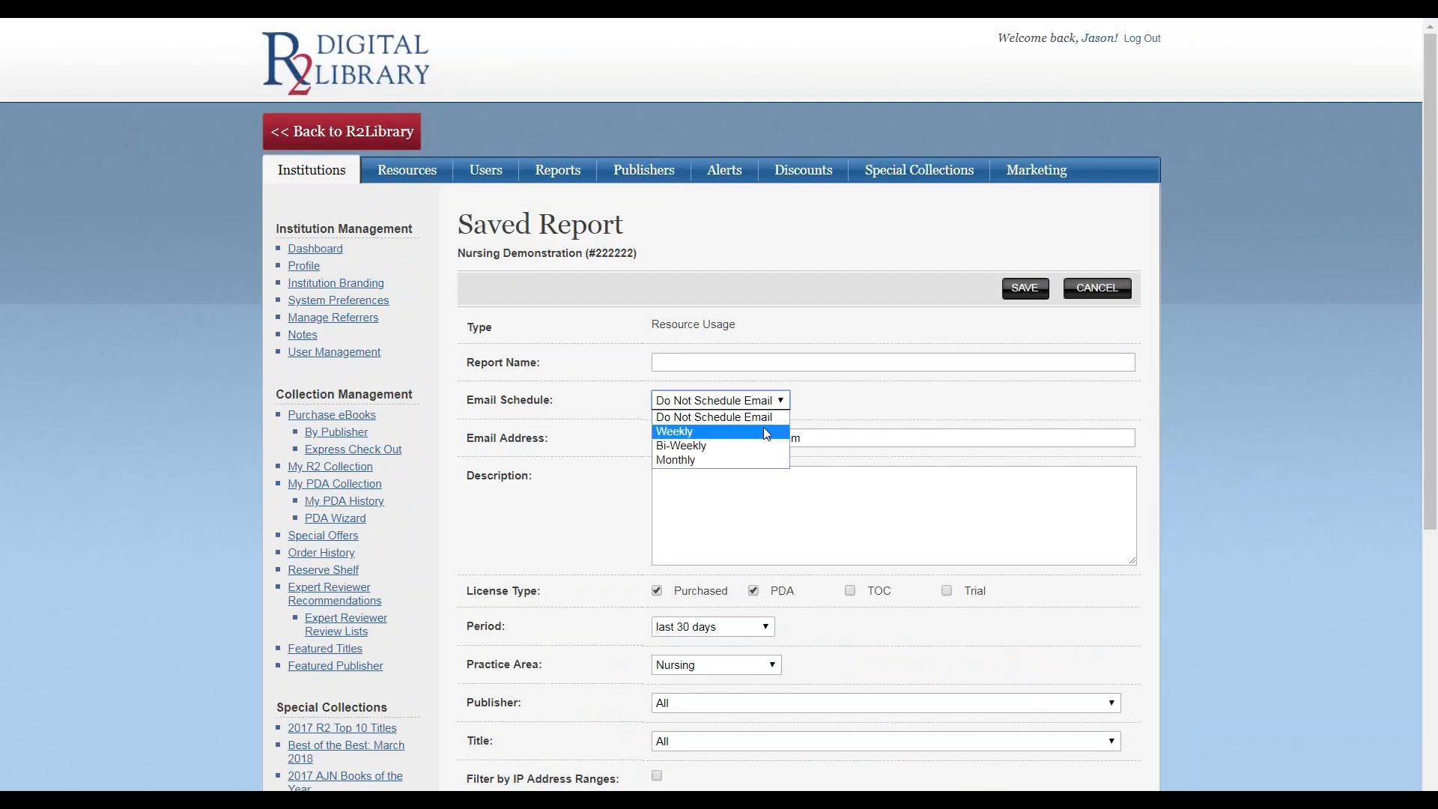
click(673, 432)
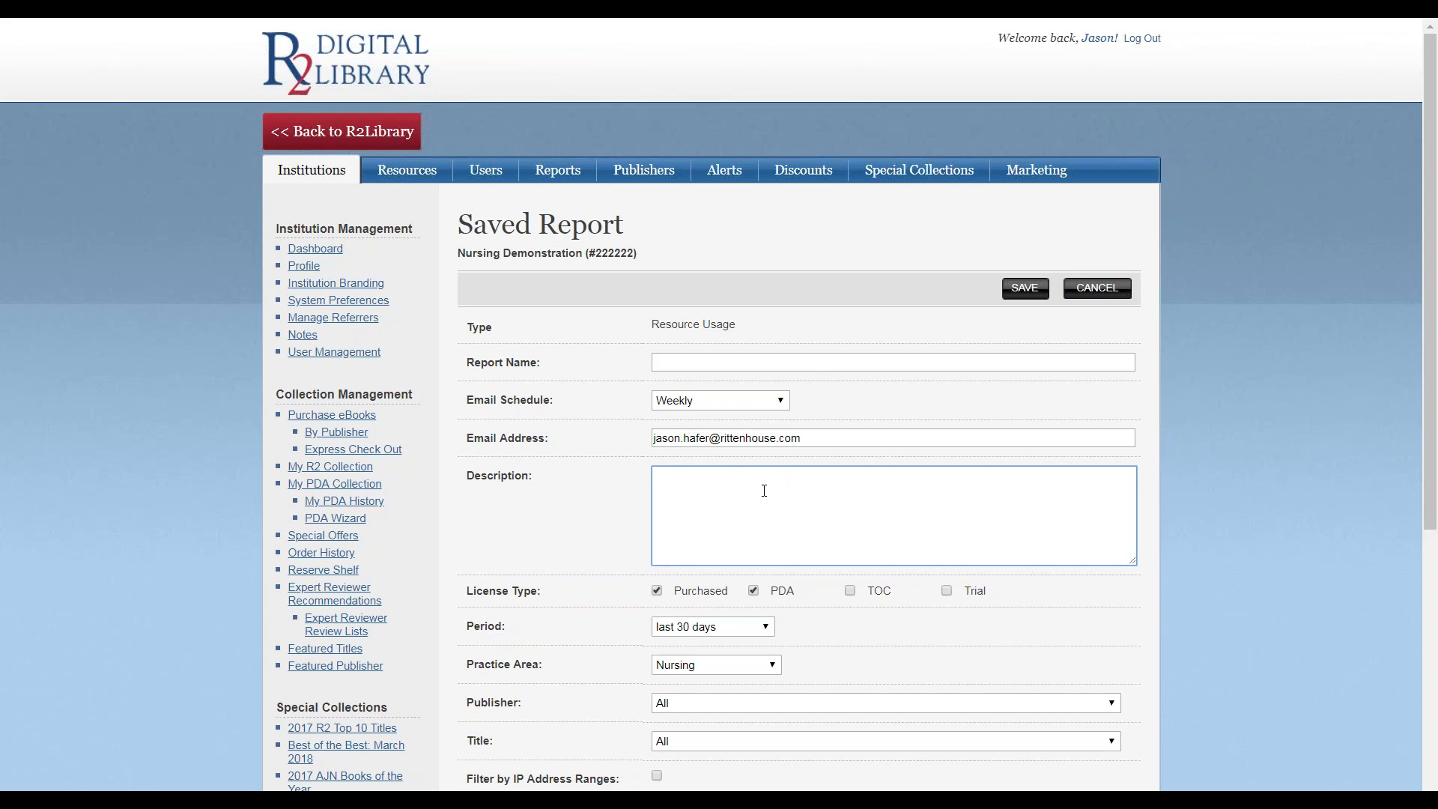
text(nursing r)
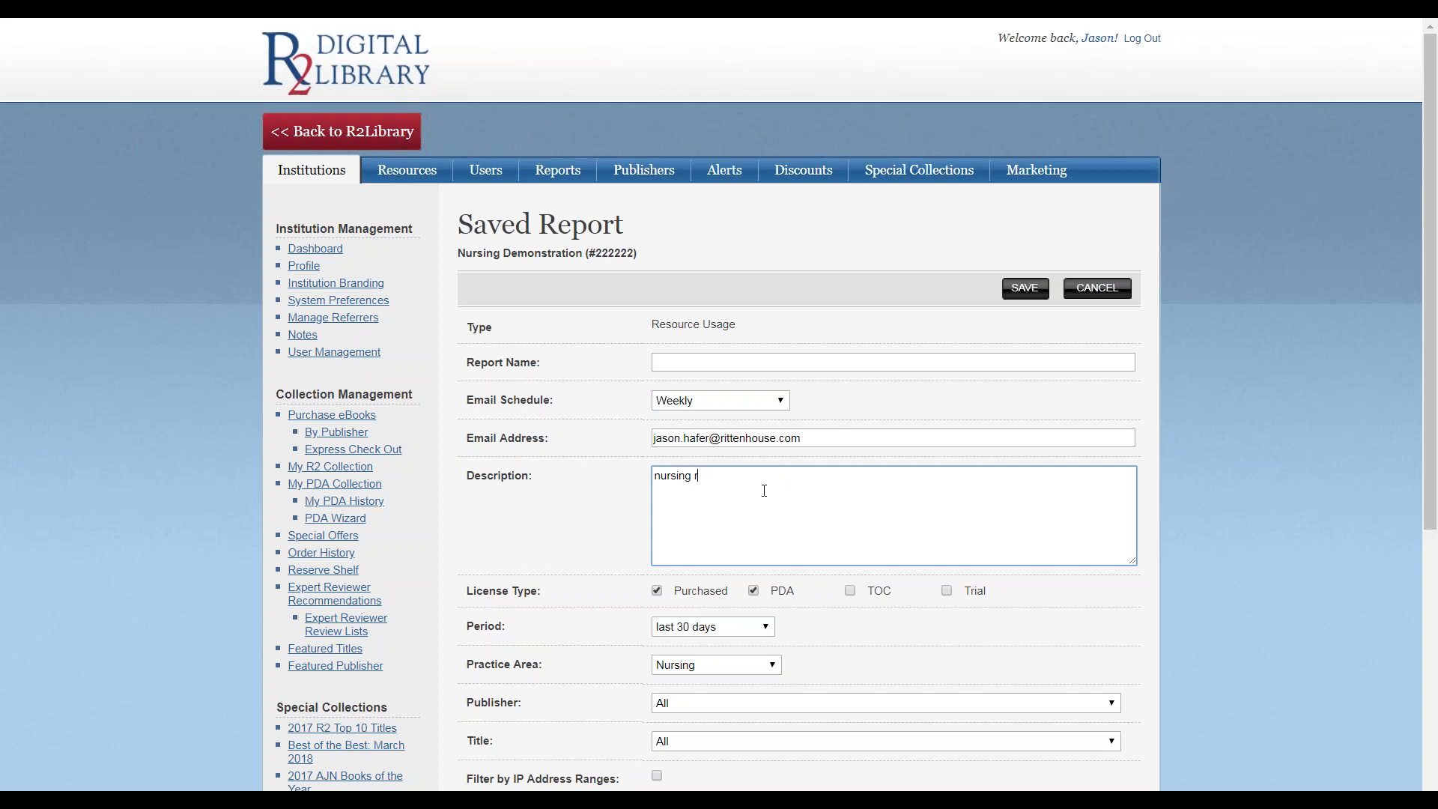
text(eport)
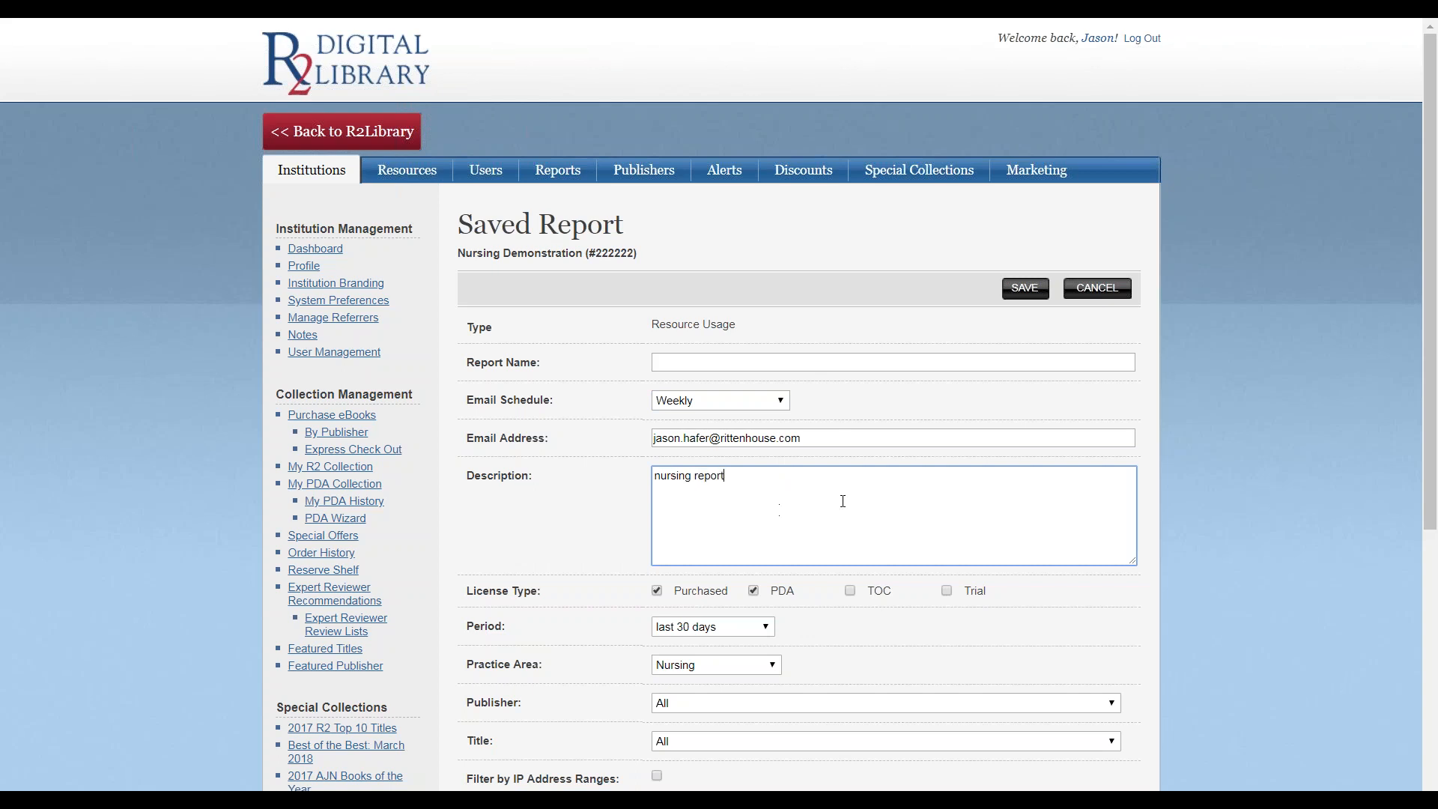
mouse_move(872, 485)
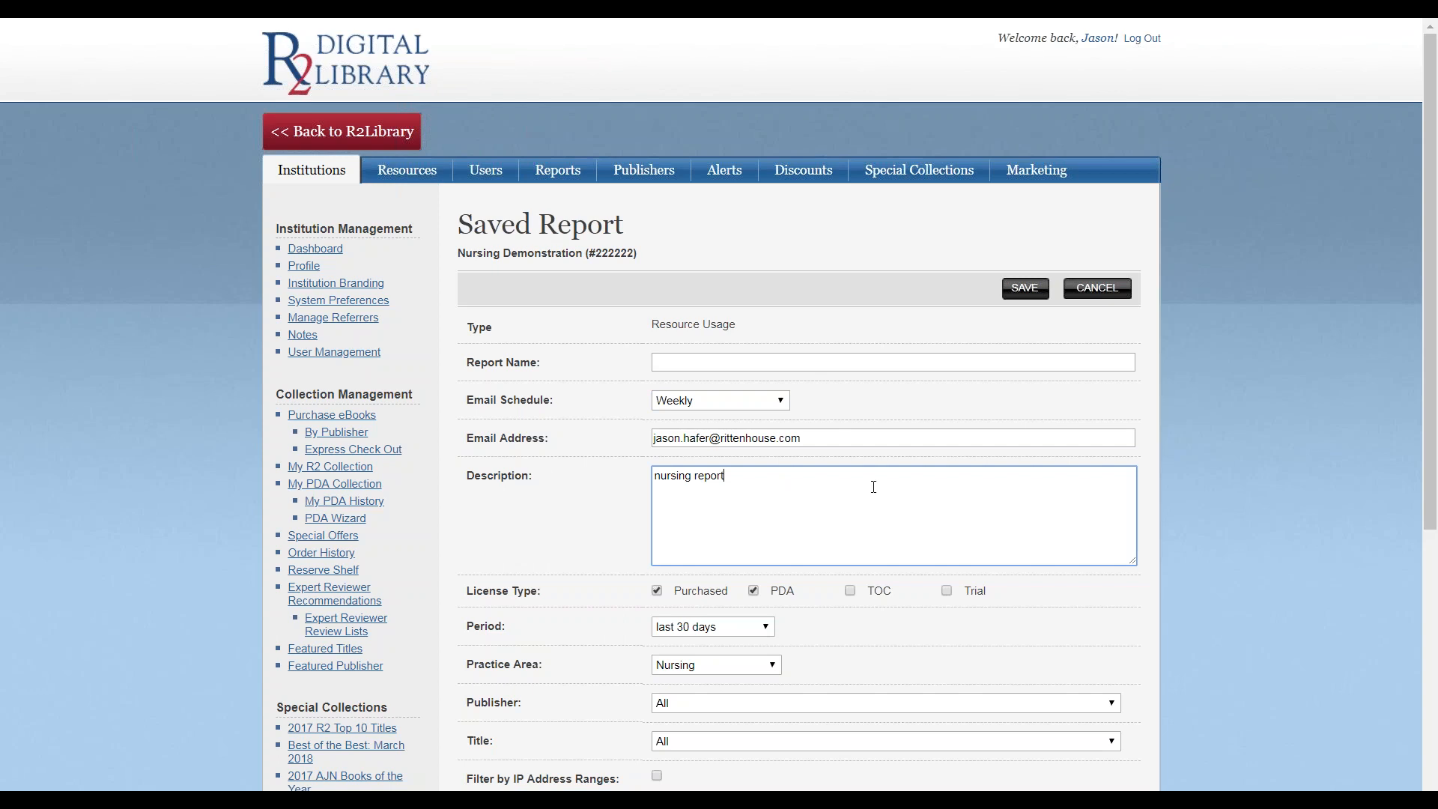
mouse_move(957, 369)
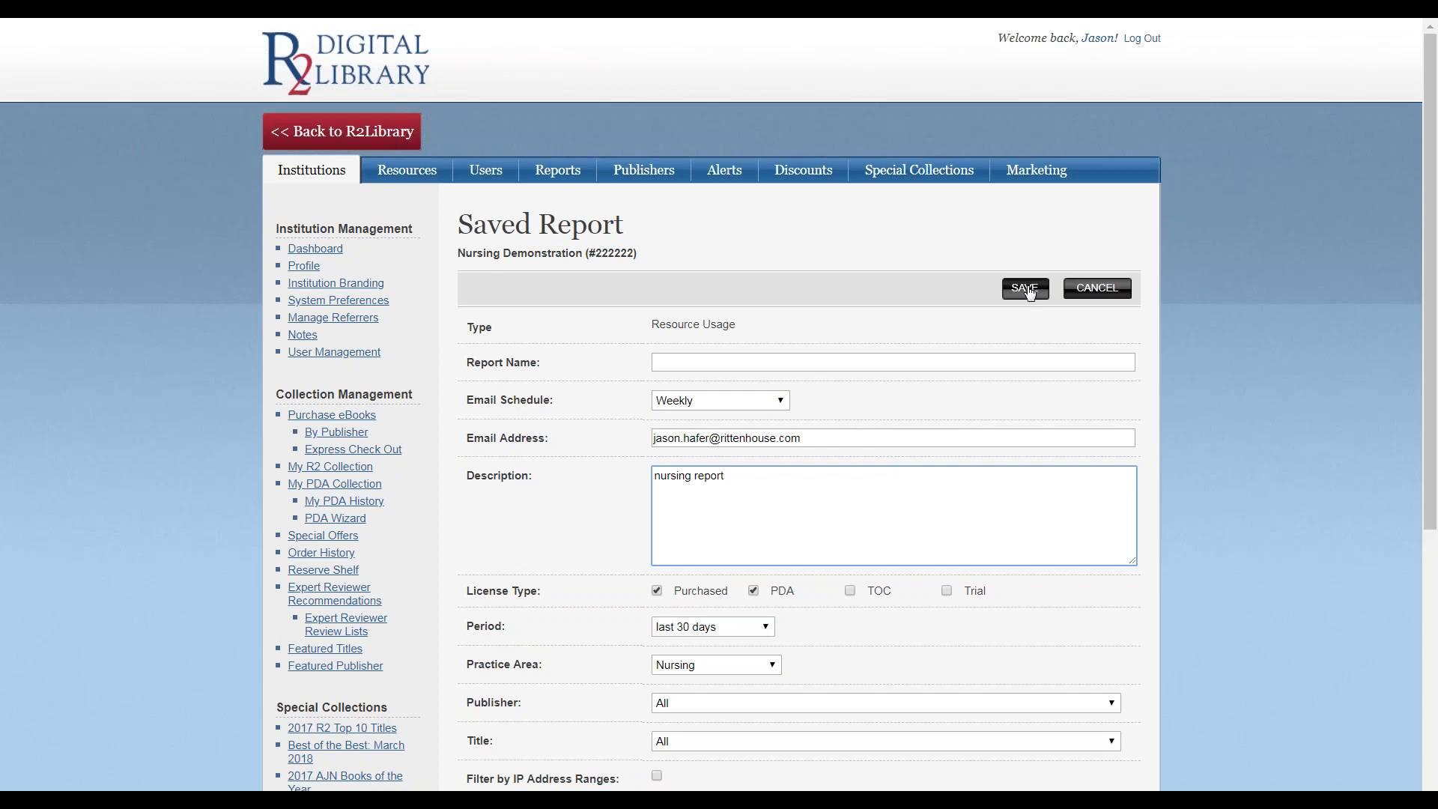
- Attempt to save, then fill the required Report Name field with 'nurs' toward 'nursing'
click(1023, 287)
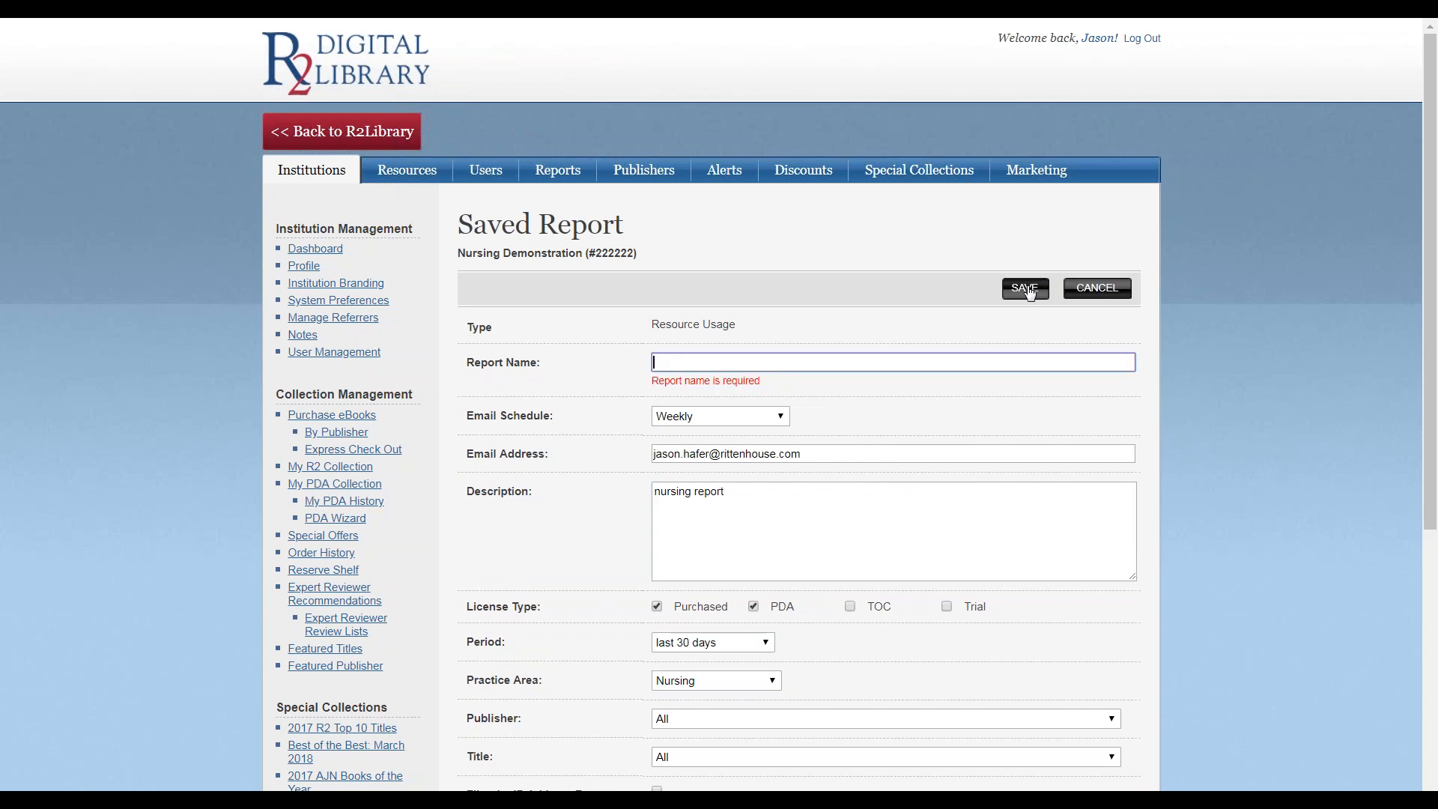
text(nur)
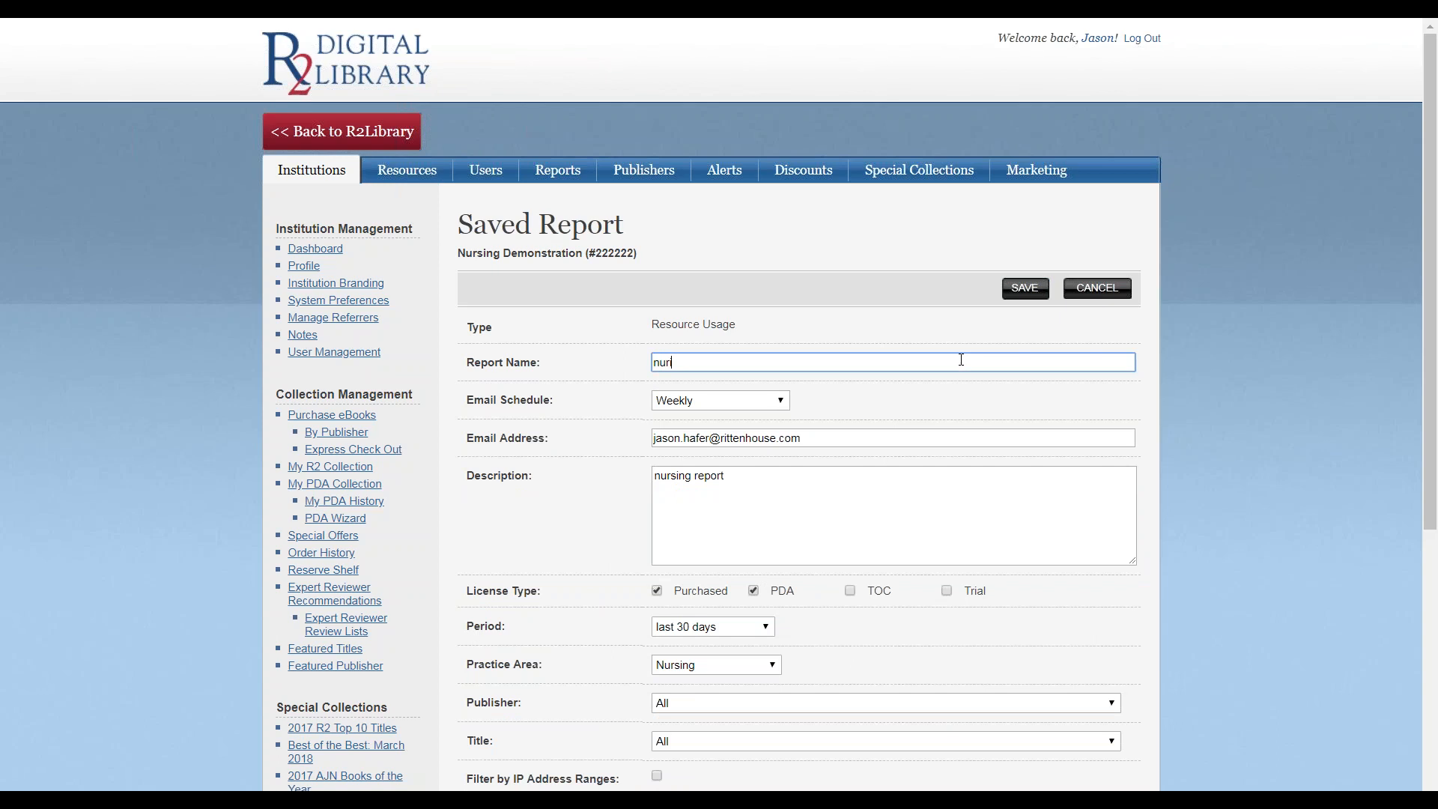
text(sing)
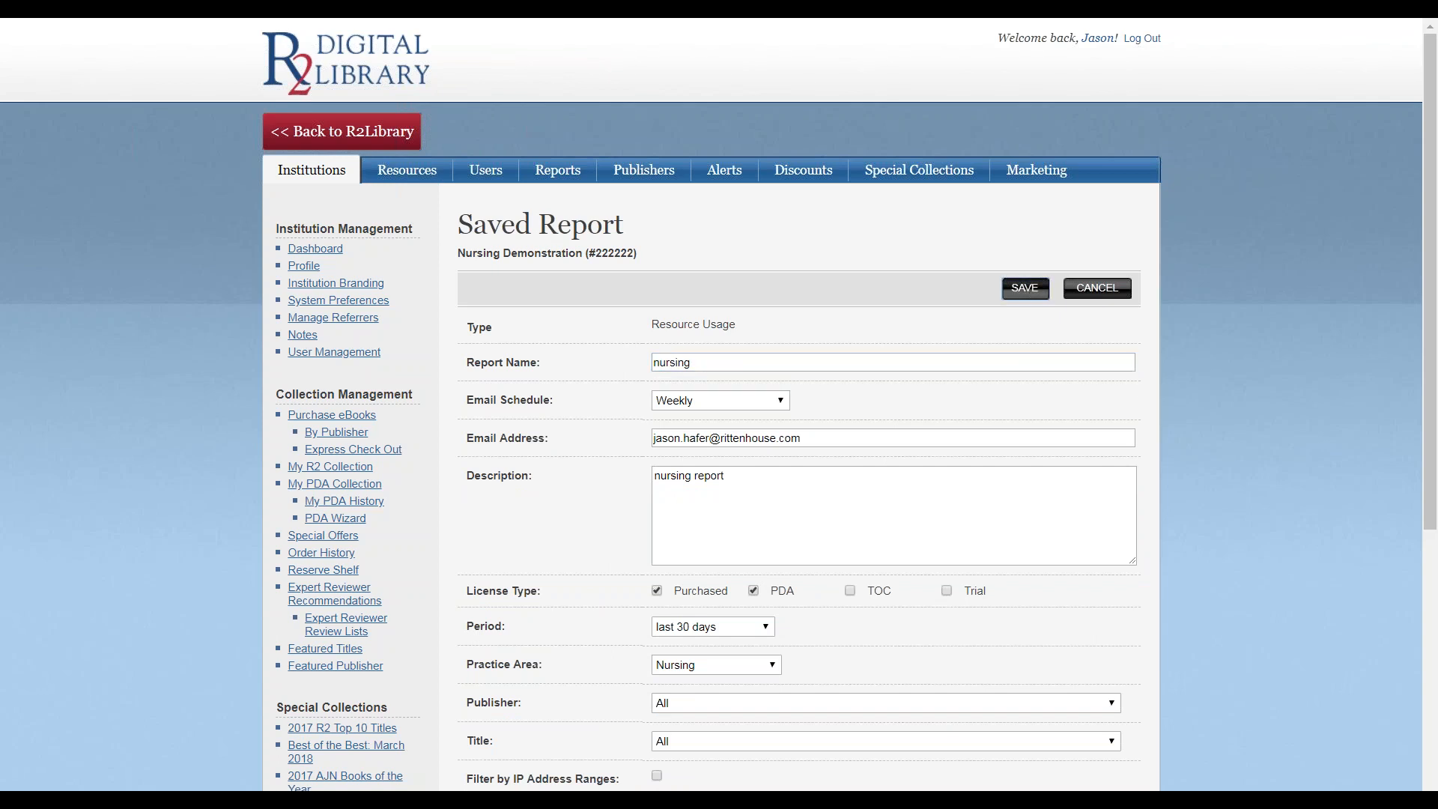
- Save the weekly 'nursing' report and review it listed in My Reports above the Platform Report
click(1023, 288)
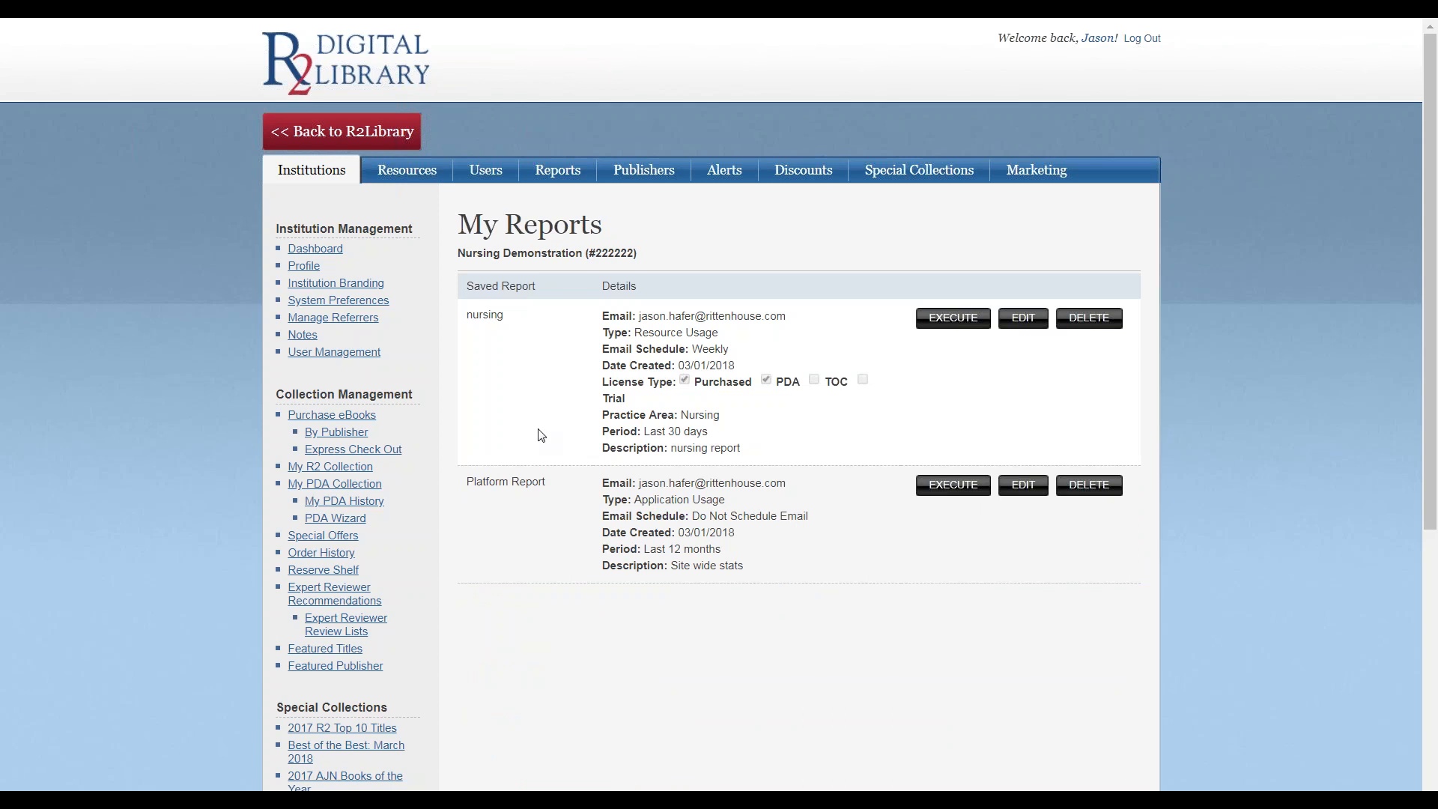
scroll(down, 3)
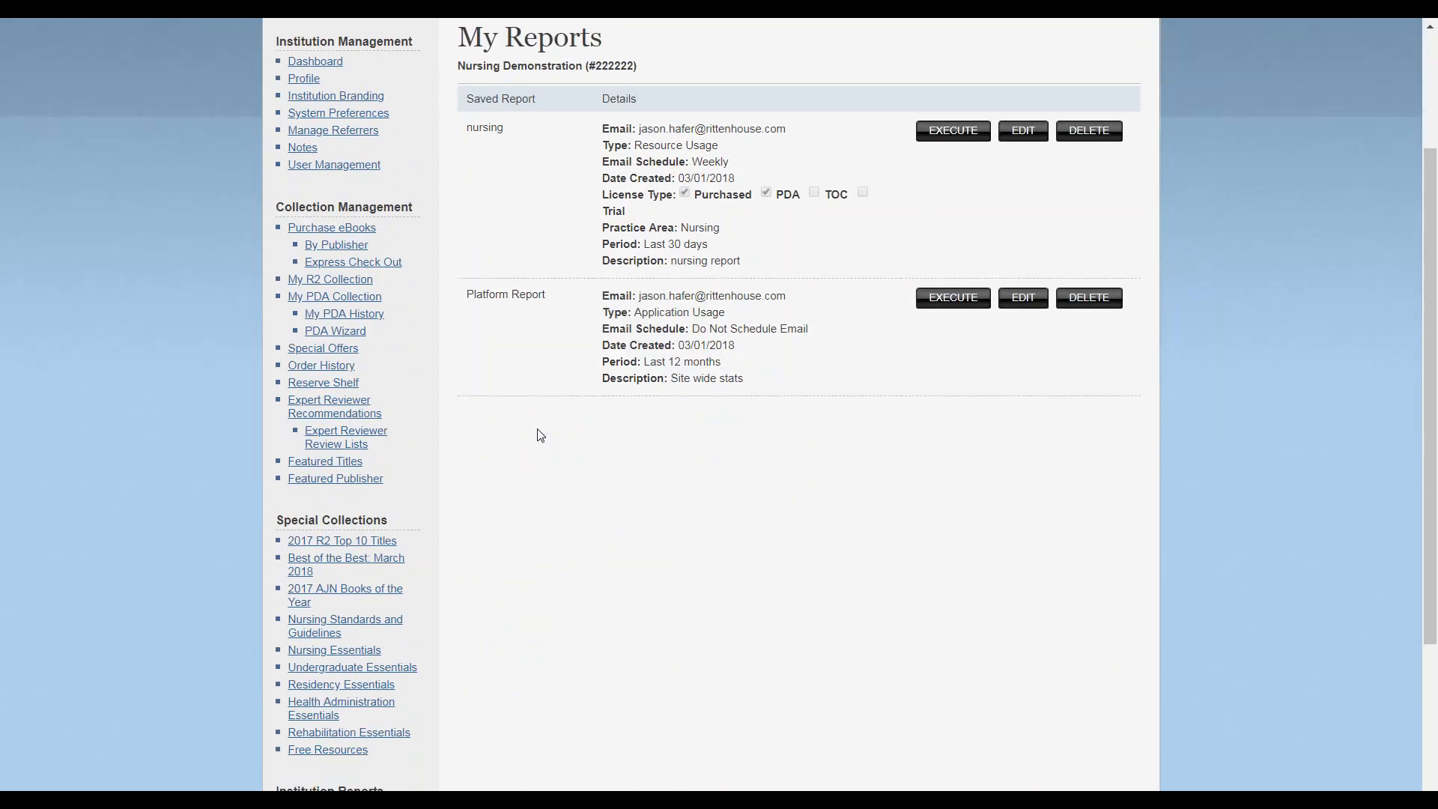
scroll(down, 3)
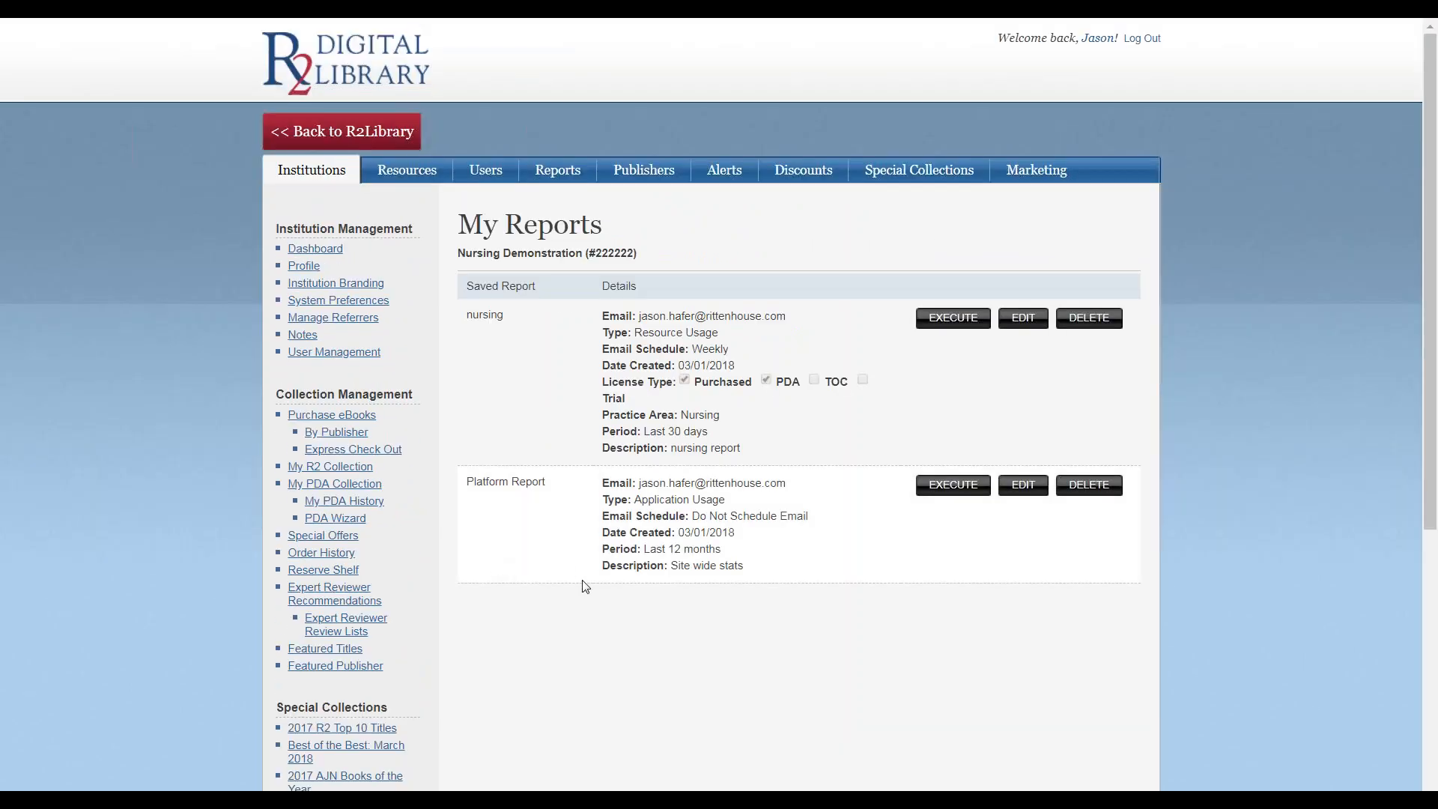
scroll(down, 3)
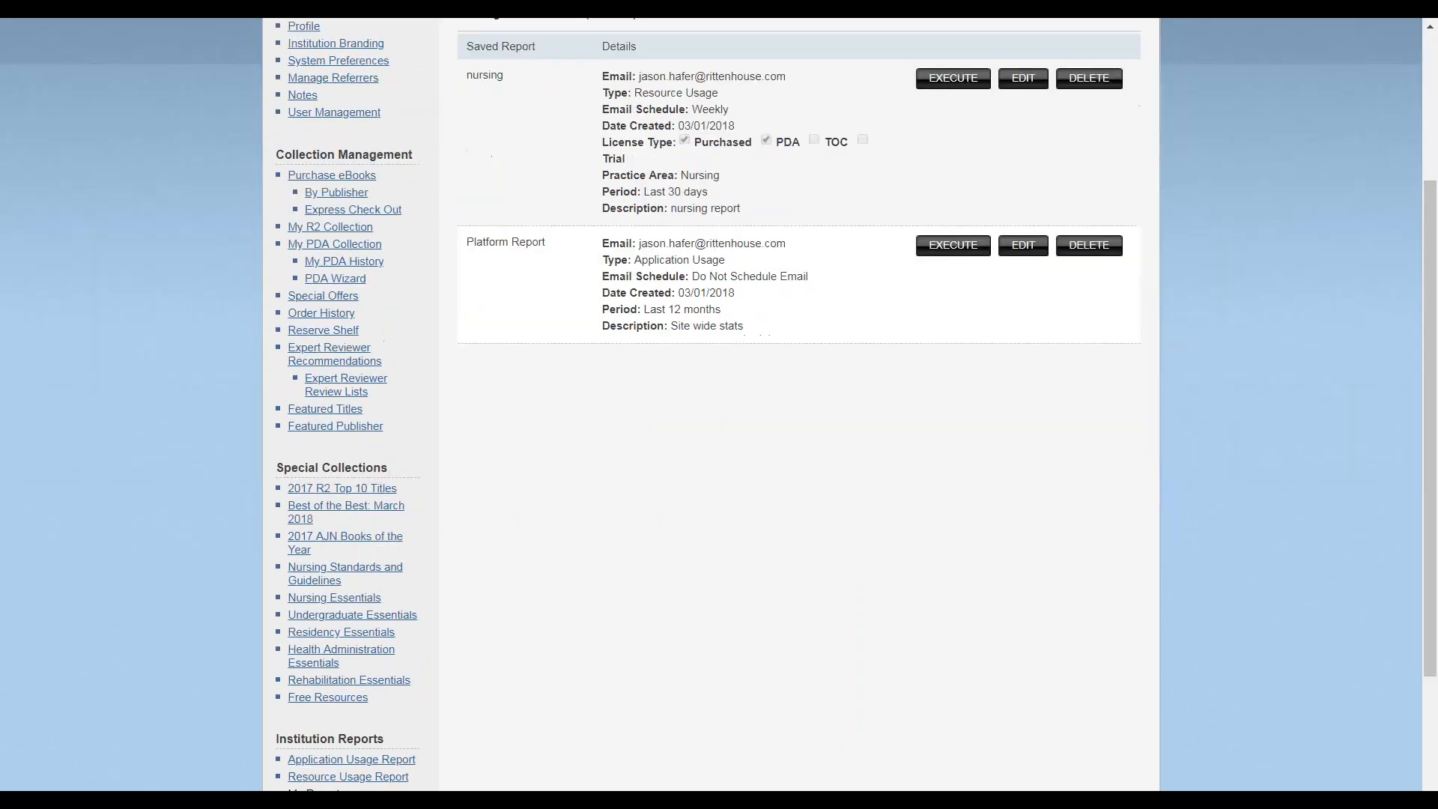
scroll(down, 3)
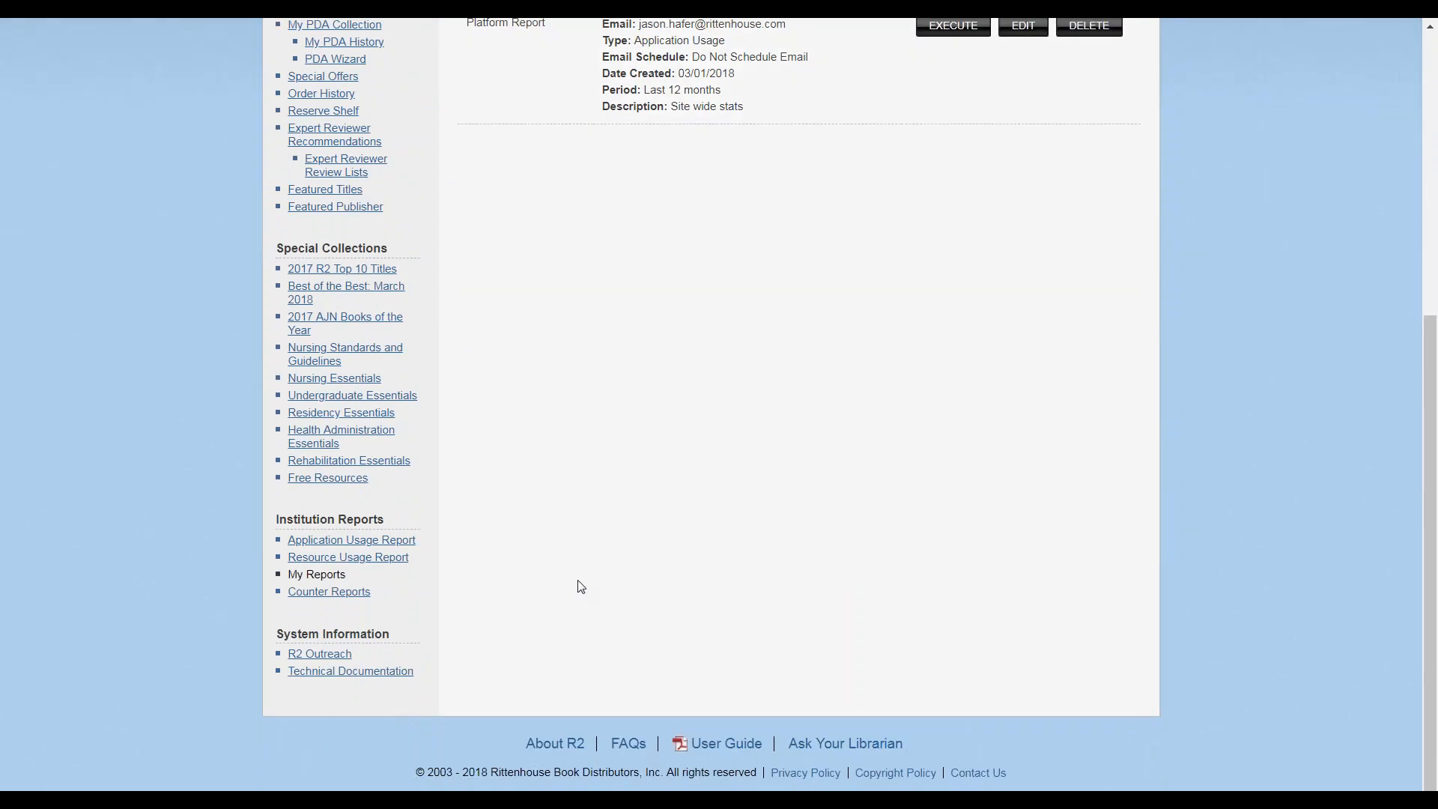